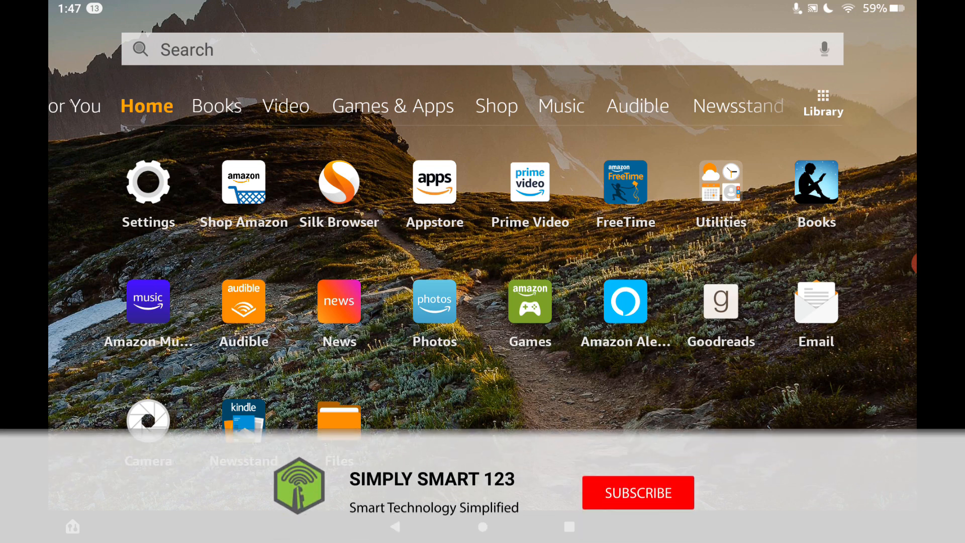
# Enter the short link bit.ly/Toolbox123 in a new Chrome tab's address bar
pyautogui.click(637, 492)
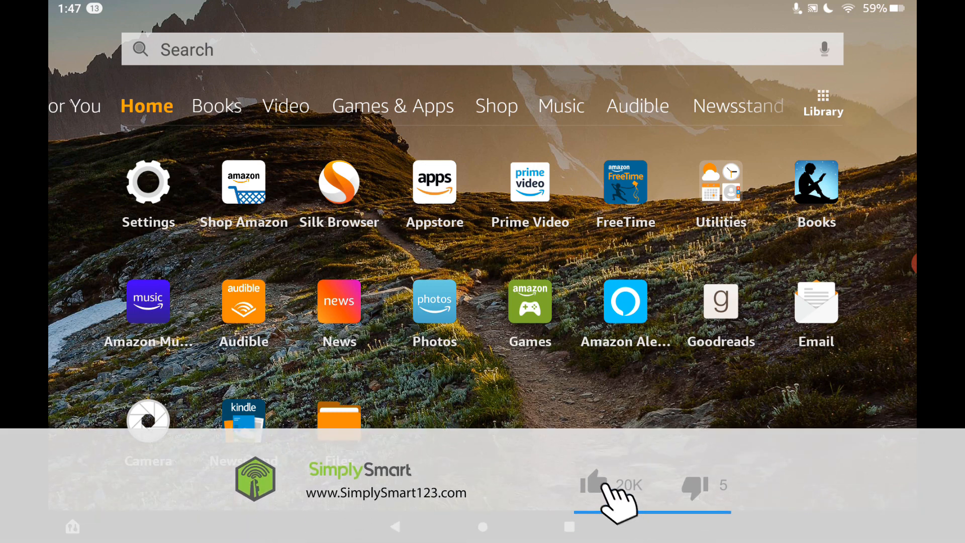
pyautogui.click(600, 486)
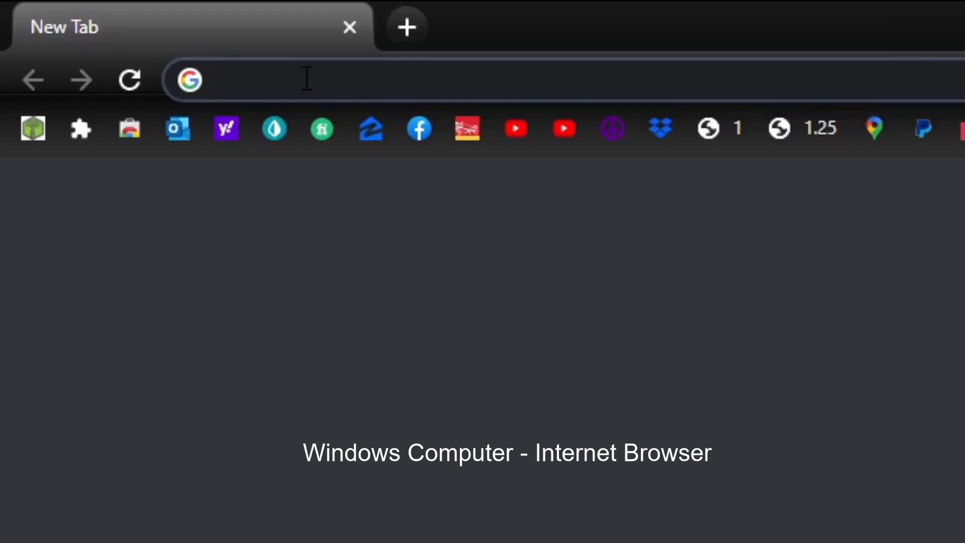
pyautogui.write('bit.ly/Toolbox123')
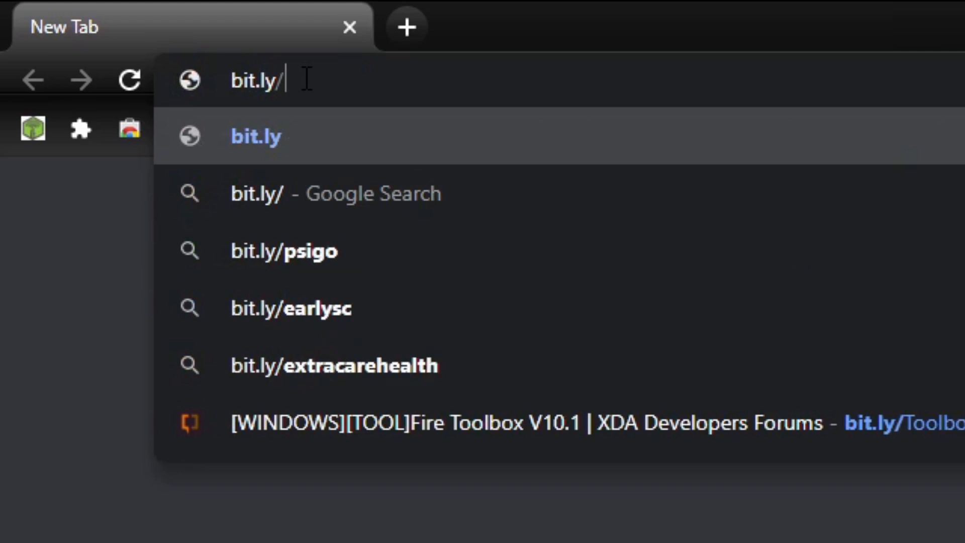
pyautogui.write('Tool')
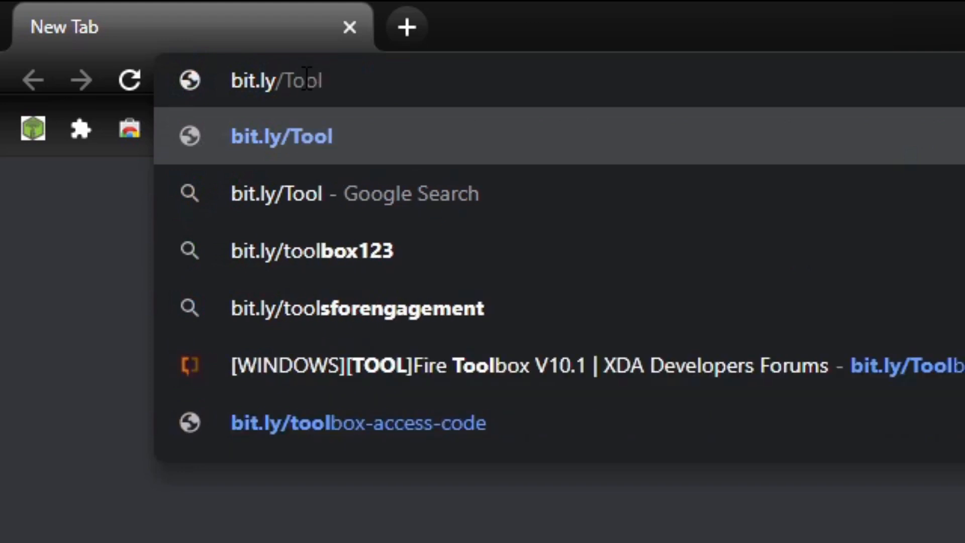
pyautogui.write('box123')
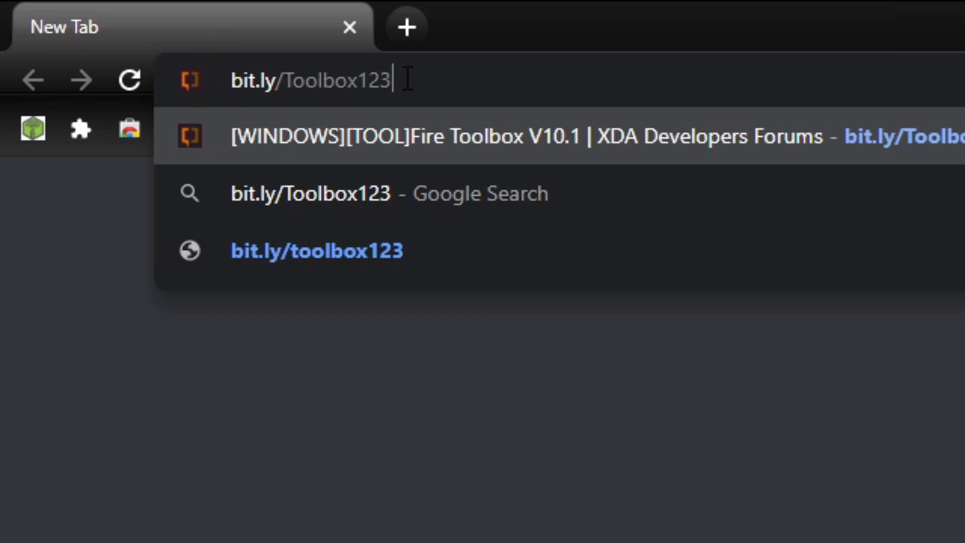
pyautogui.moveTo(459, 84)
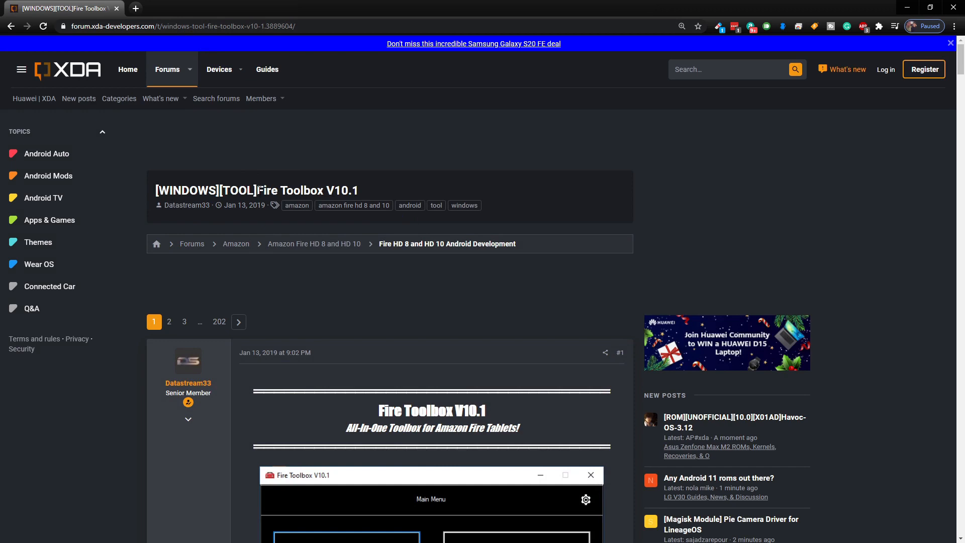
# Download the Version 10.1 Installer (.exe) from the thread's Downloads and run it
pyautogui.scroll(-3)
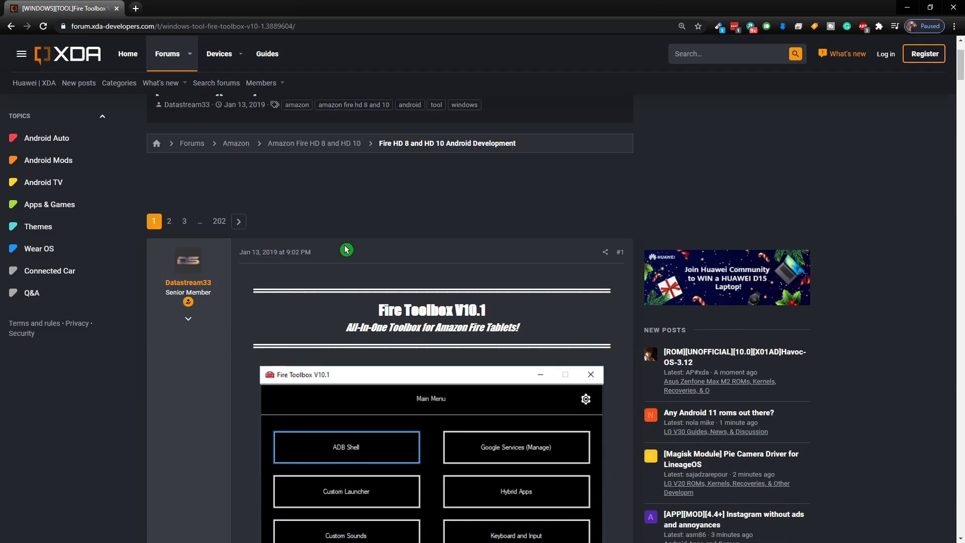
pyautogui.scroll(-3)
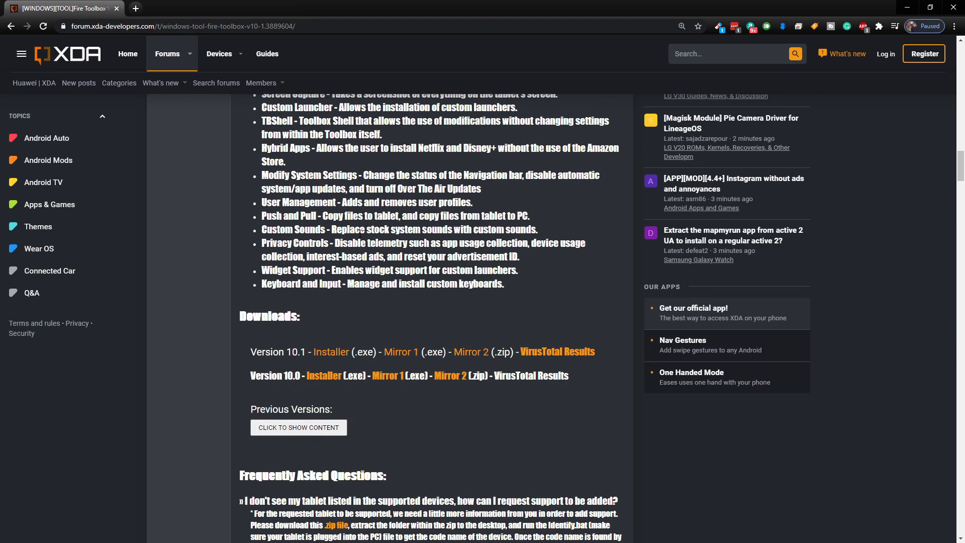
pyautogui.scroll(-3)
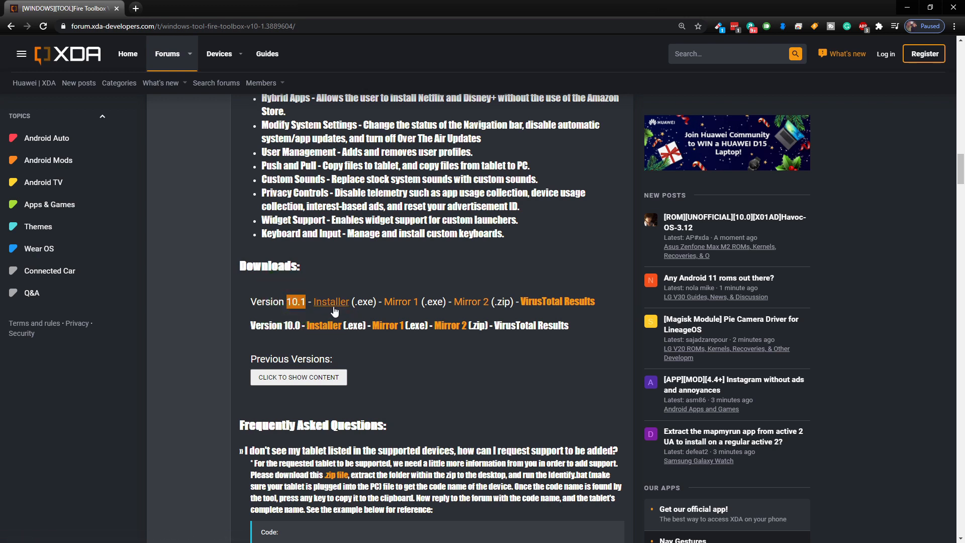
pyautogui.moveTo(331, 301)
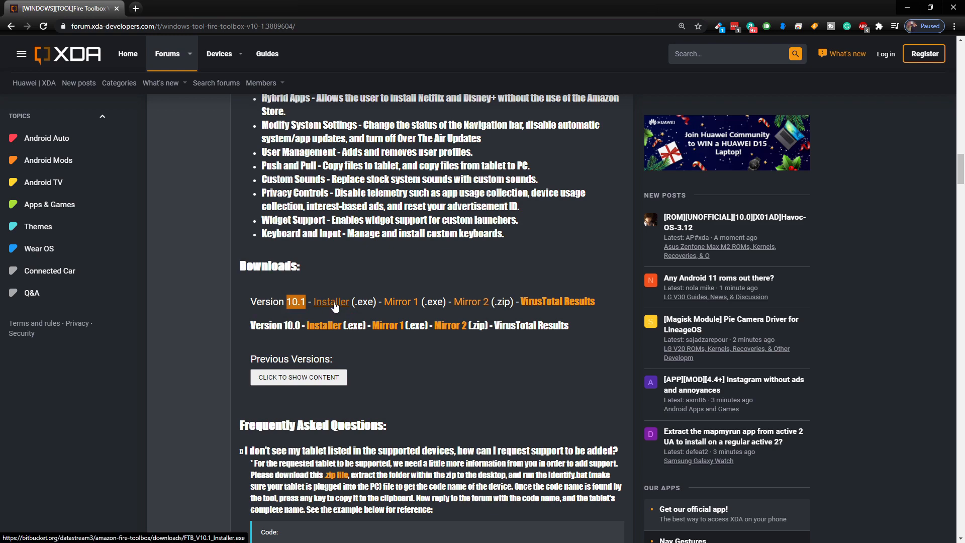
pyautogui.click(331, 302)
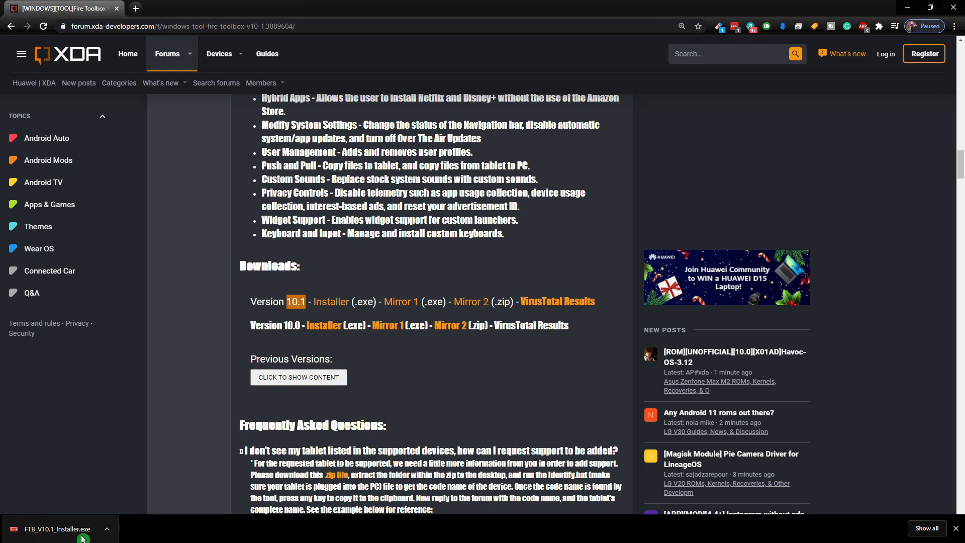
pyautogui.click(58, 529)
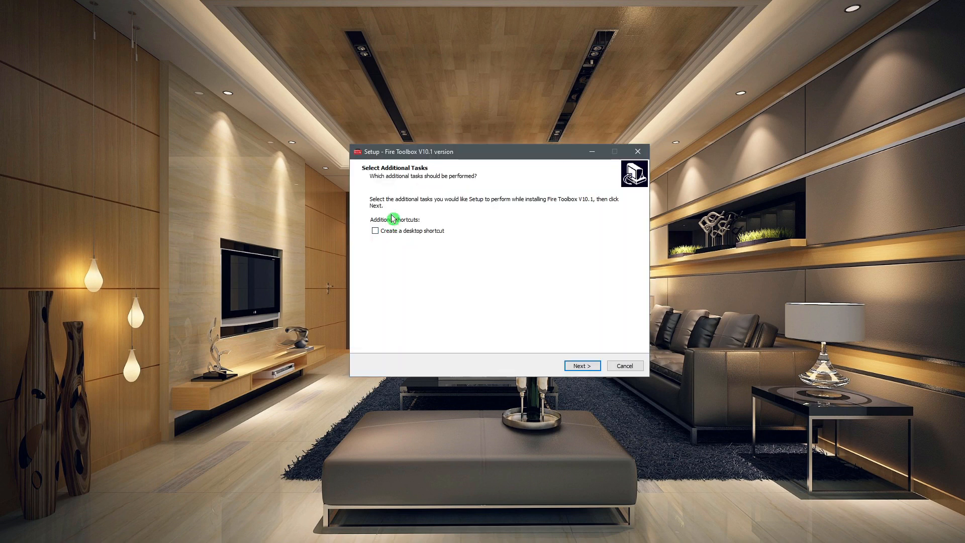
pyautogui.moveTo(374, 245)
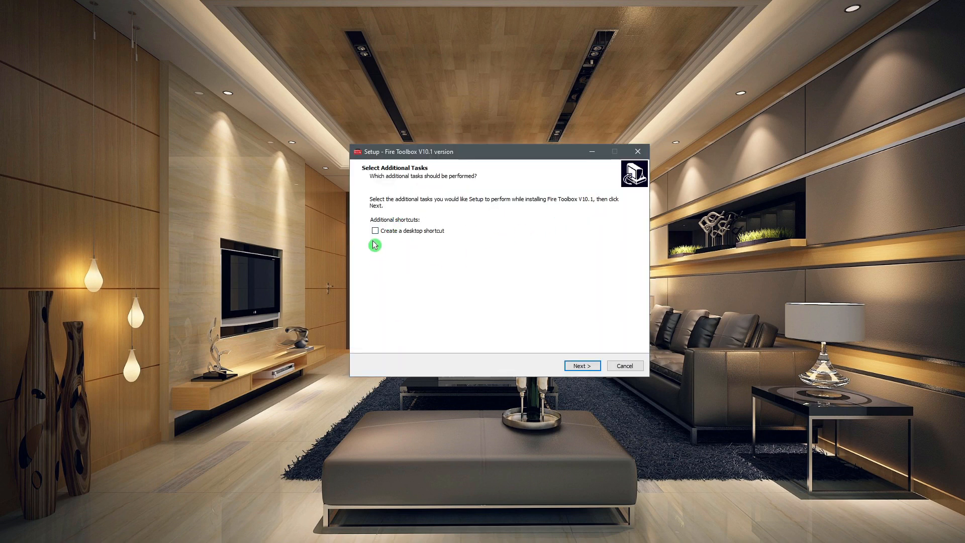
# Install Fire Toolbox V10.1 with a desktop shortcut and launch it when setup finishes
pyautogui.click(375, 231)
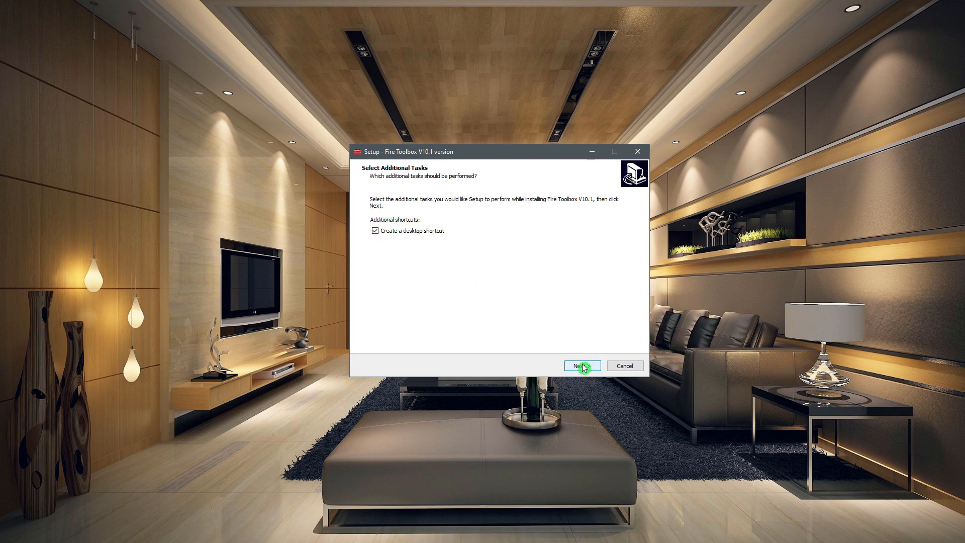
pyautogui.click(581, 365)
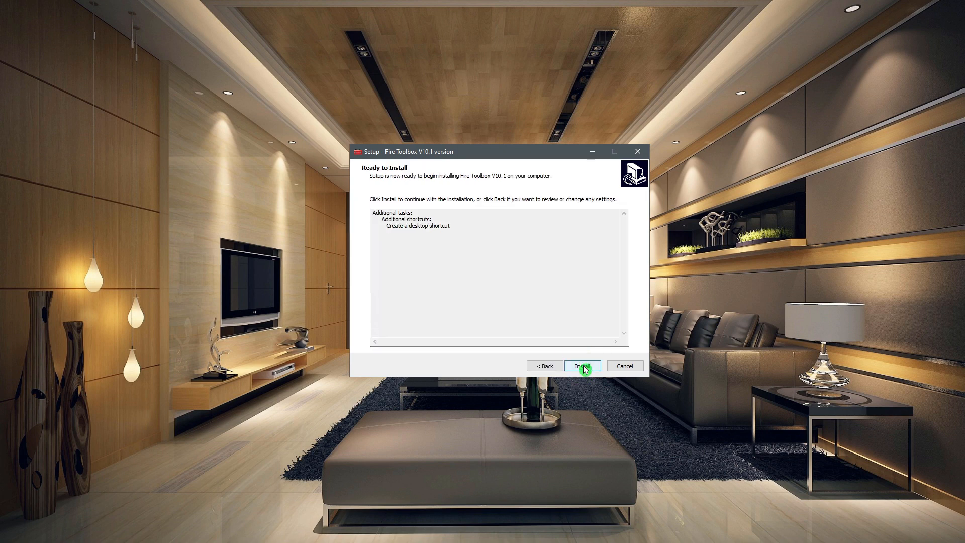
pyautogui.click(582, 364)
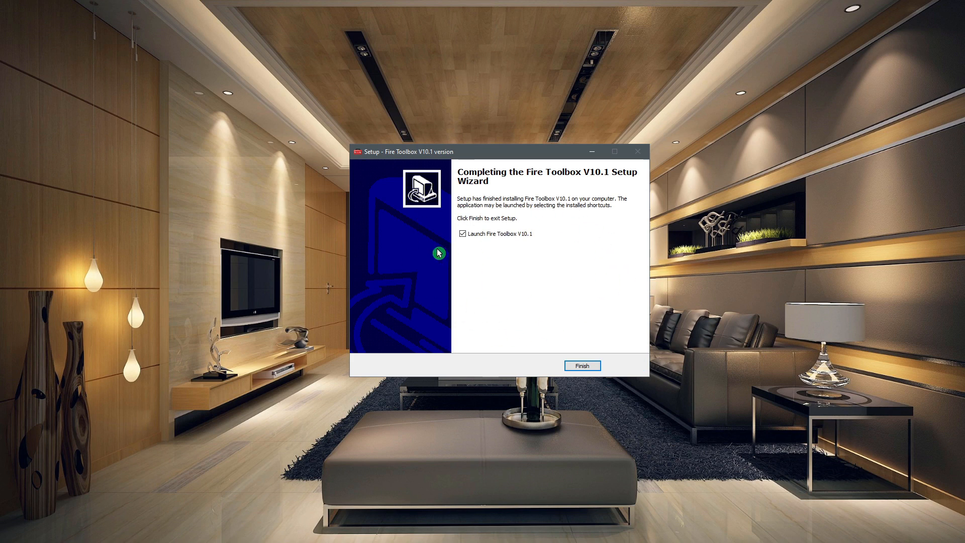
pyautogui.moveTo(488, 199)
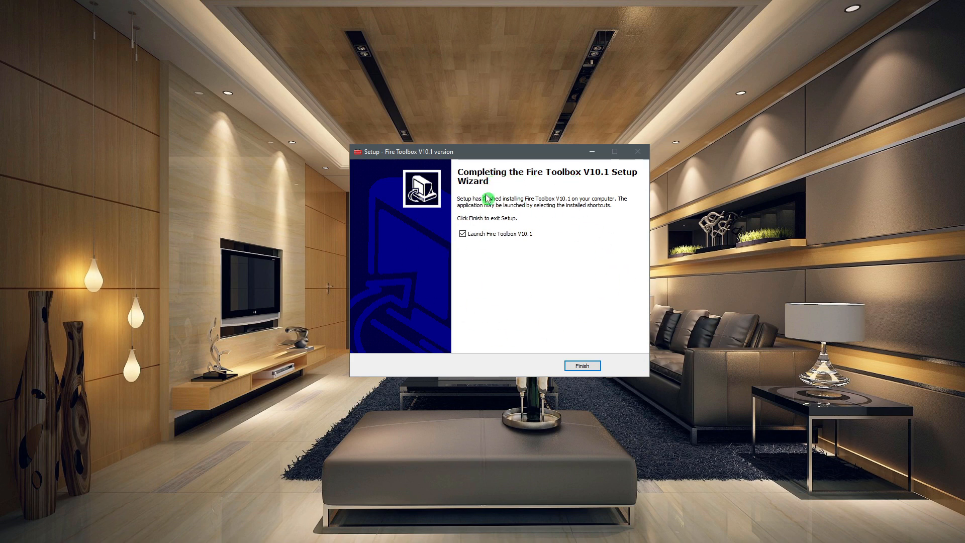
pyautogui.moveTo(567, 337)
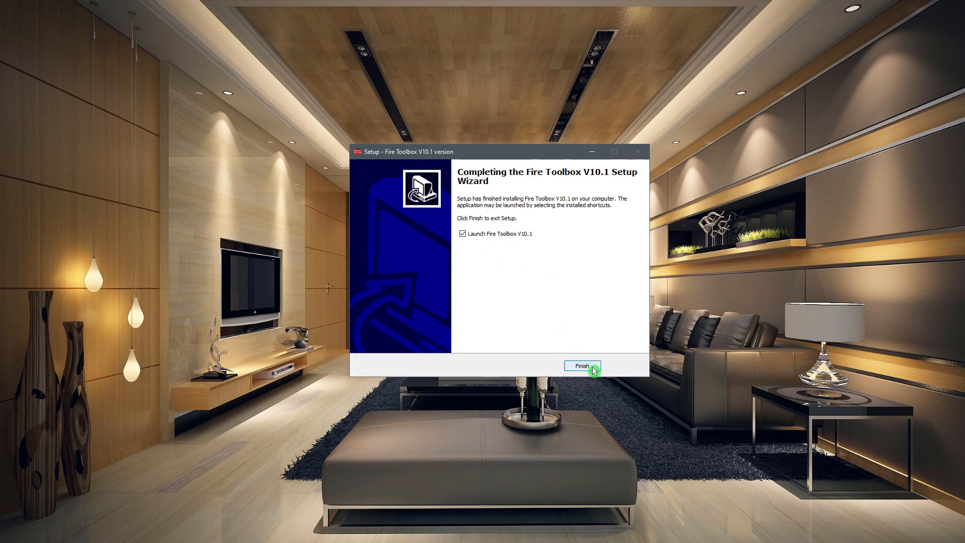
pyautogui.click(582, 365)
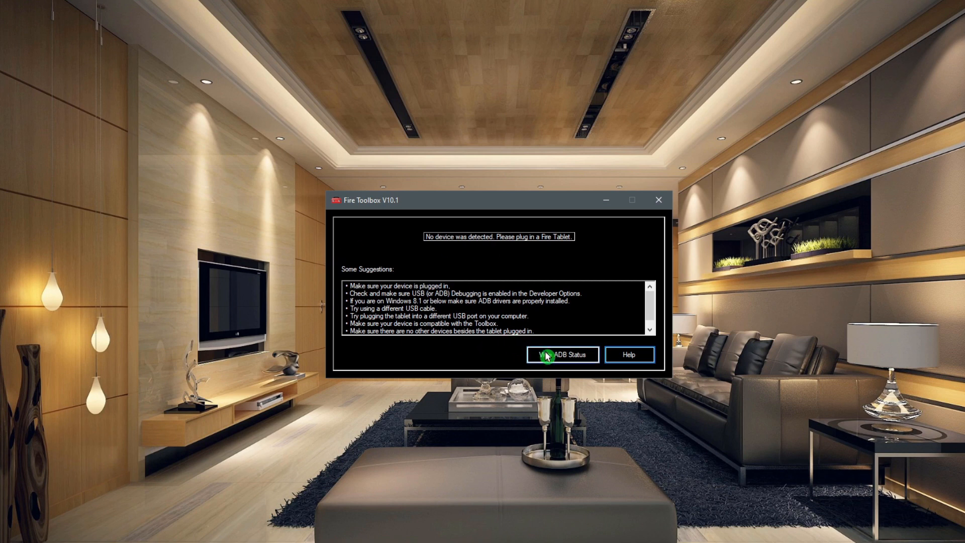
pyautogui.moveTo(492, 244)
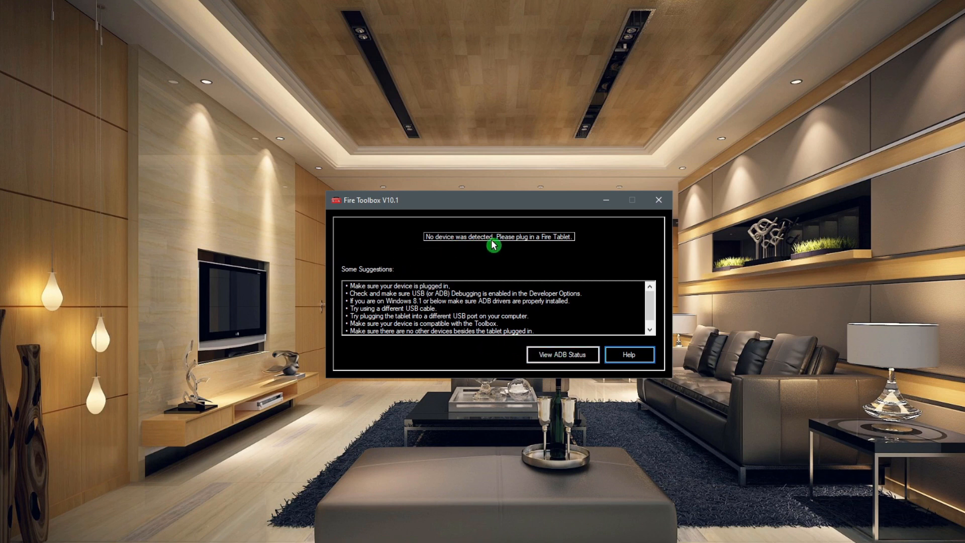
pyautogui.moveTo(519, 252)
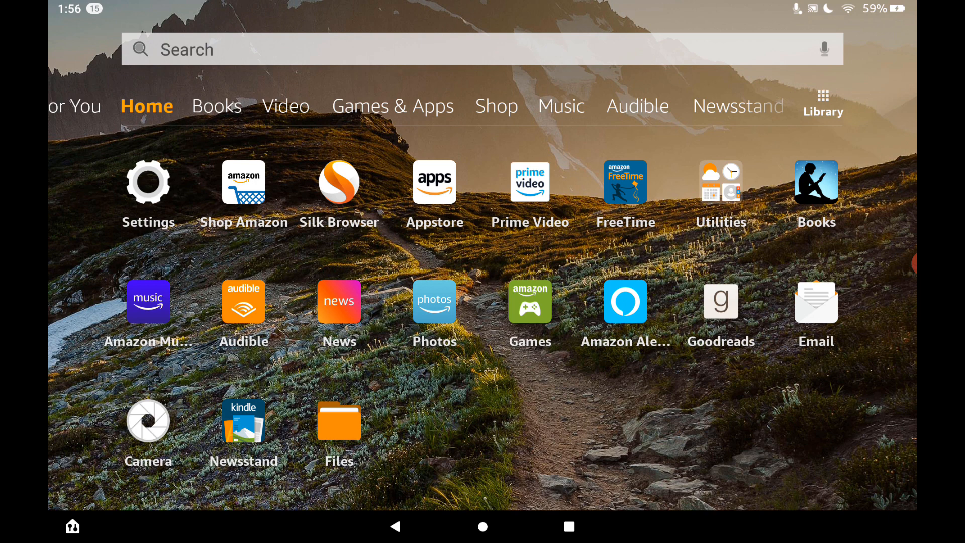
# Navigate Settings > Device Options > About Fire Tablet to see the Fire HD 10's details
pyautogui.click(148, 182)
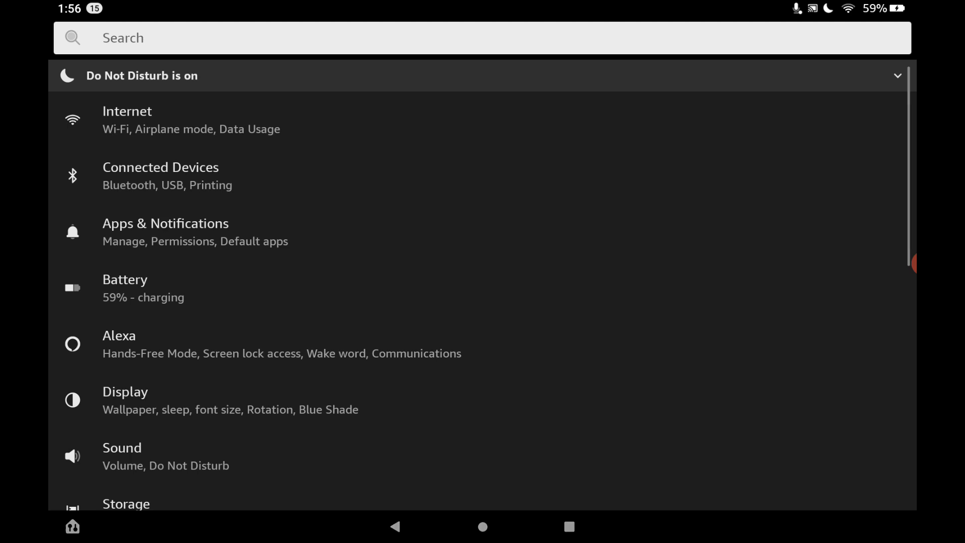
pyautogui.scroll(-3)
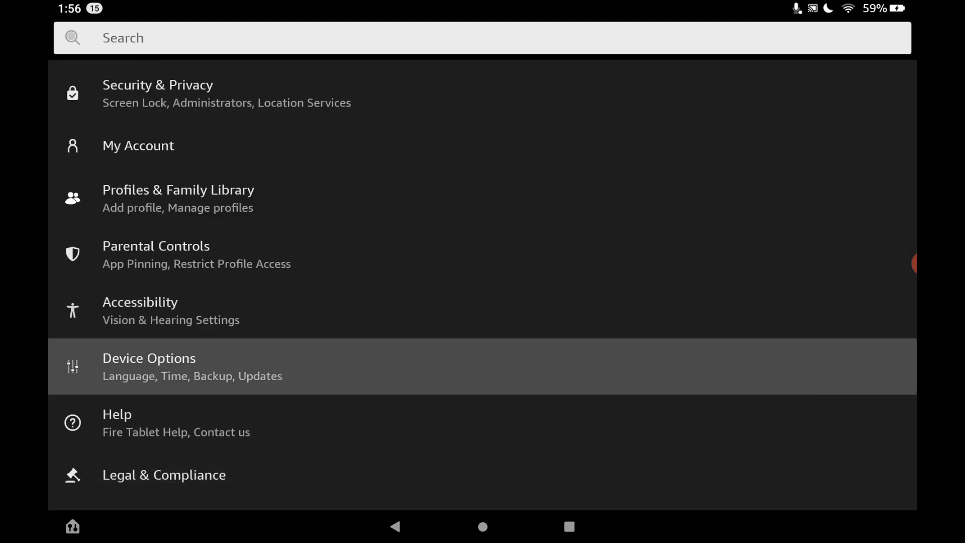
pyautogui.click(149, 366)
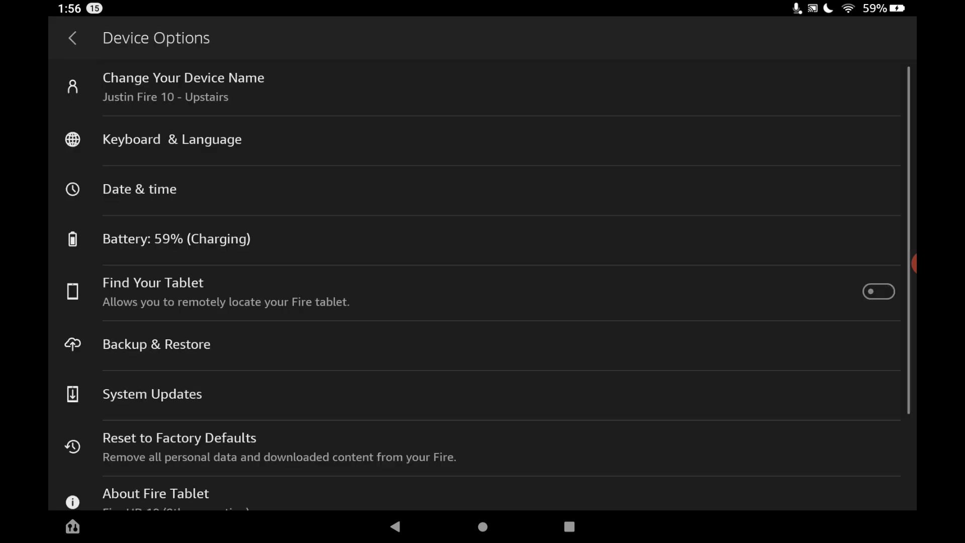
pyautogui.scroll(-3)
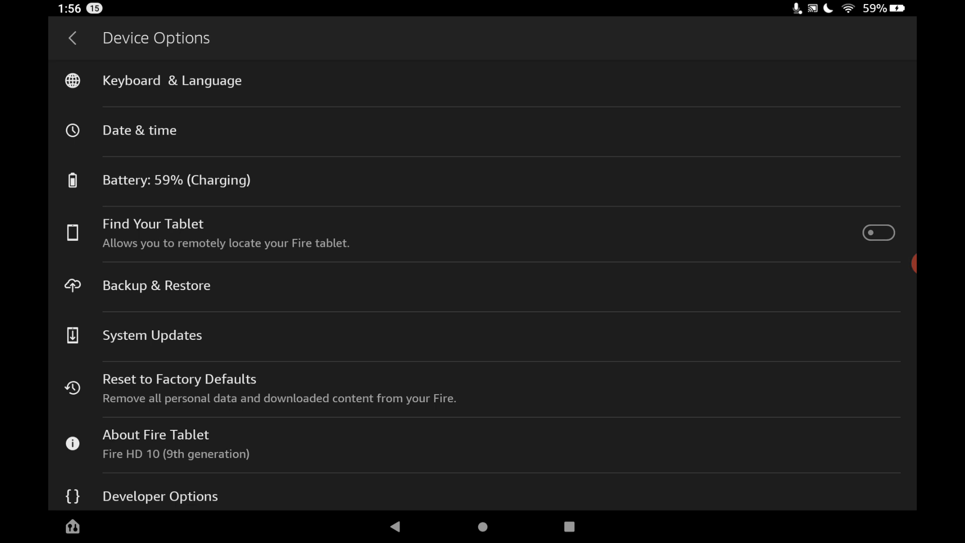
pyautogui.click(156, 435)
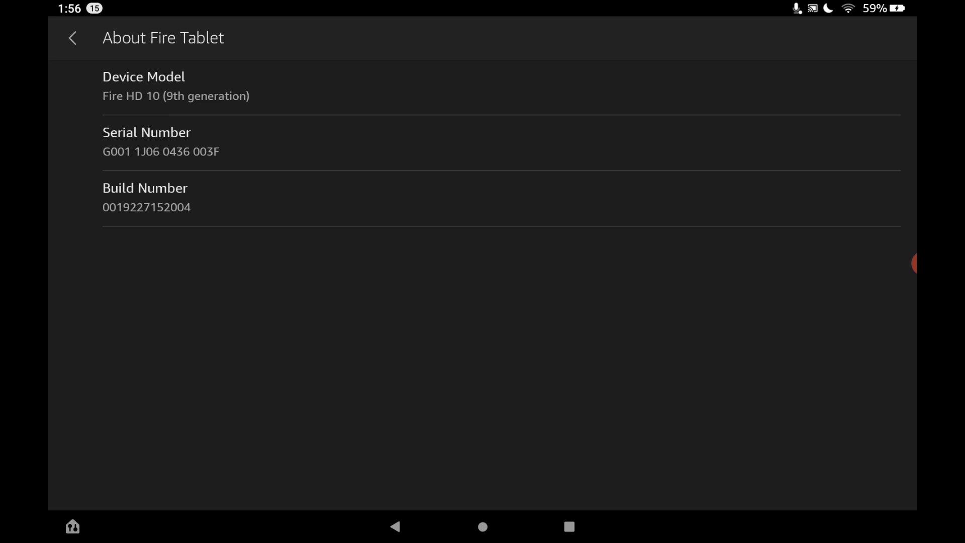
# Tap Build Number until developer mode is confirmed, then return to Device Options
pyautogui.click(147, 206)
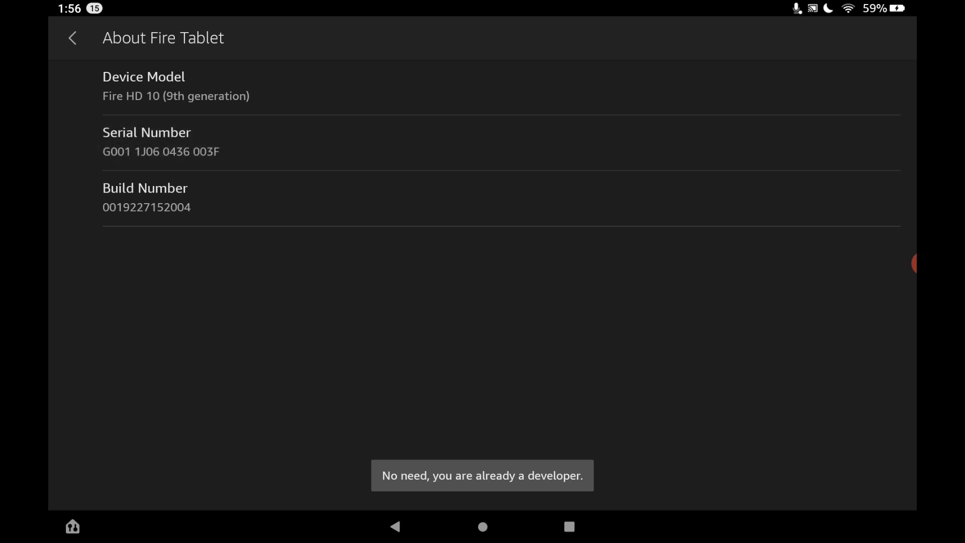
pyautogui.click(146, 142)
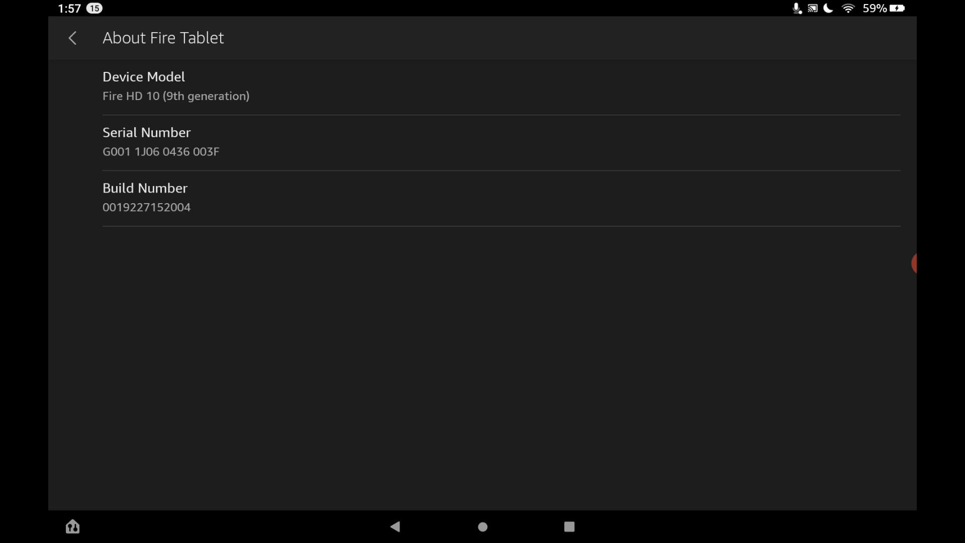
pyautogui.click(73, 37)
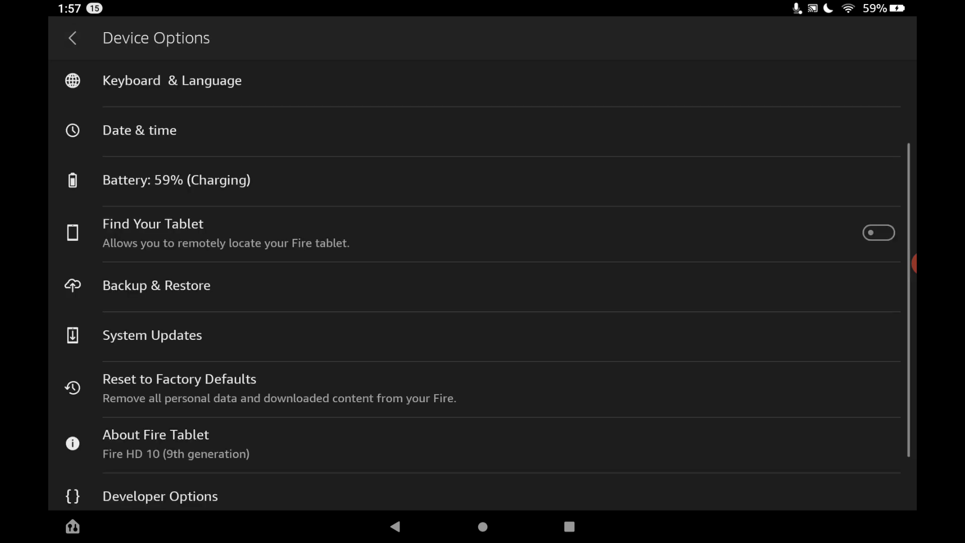
# Turn Developer Options on and confirm allowing development settings
pyautogui.scroll(-3)
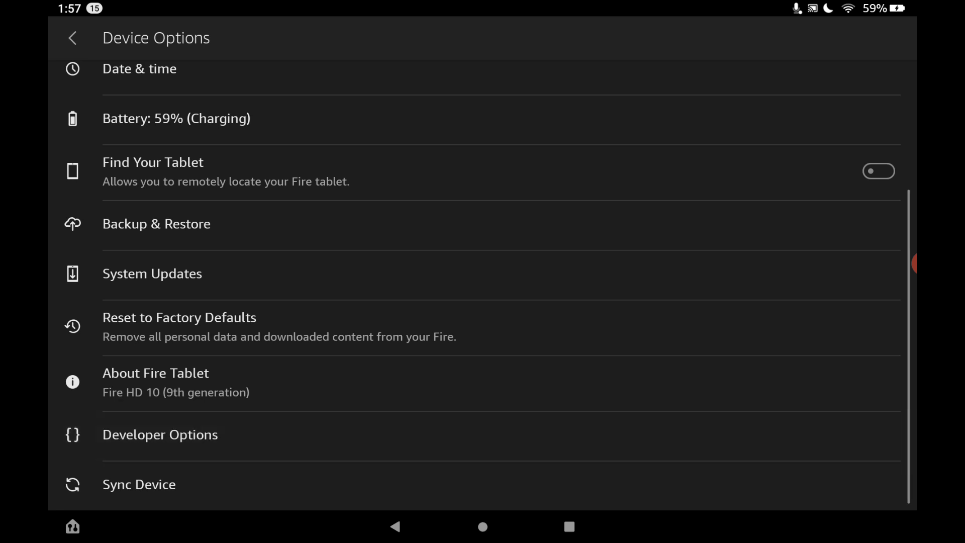
pyautogui.click(160, 434)
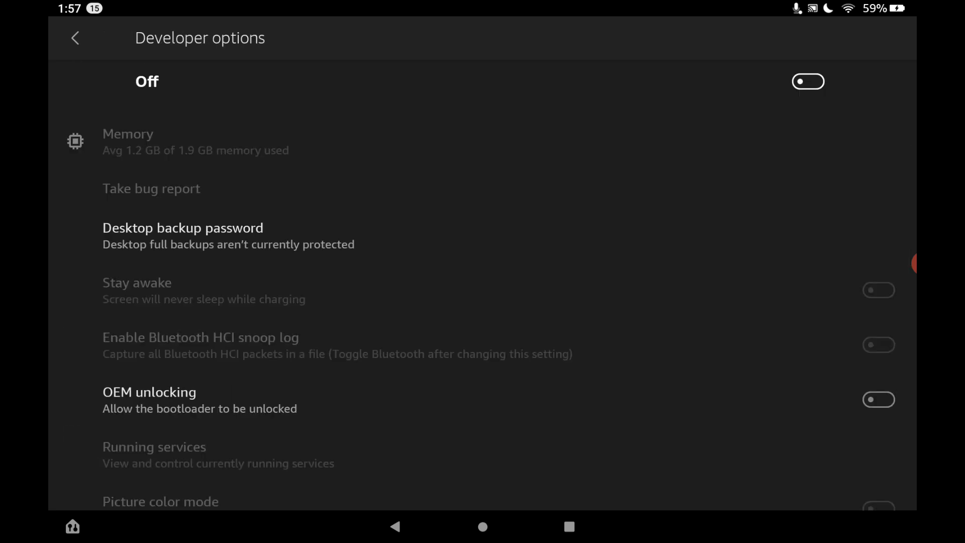
pyautogui.click(809, 80)
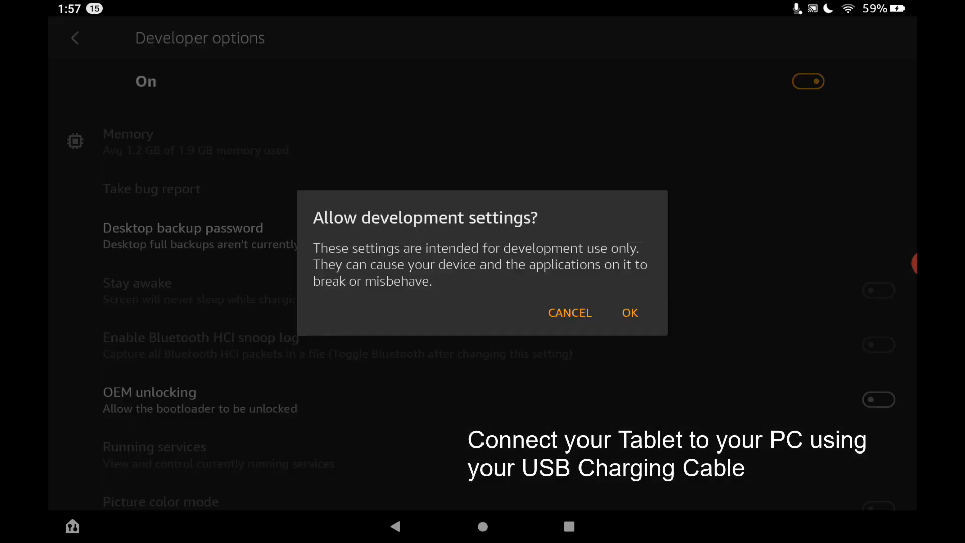
pyautogui.click(628, 312)
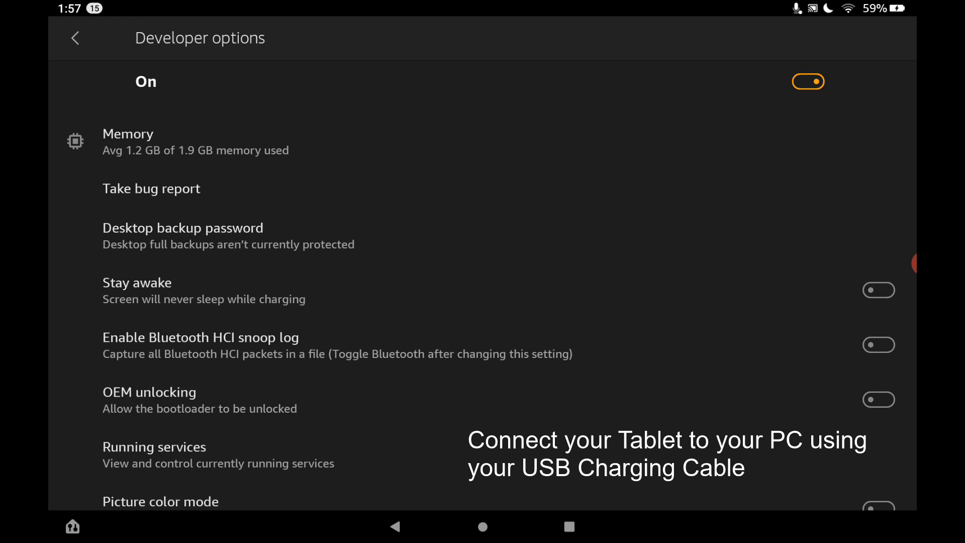
# Enable USB debugging and accept the computer's RSA key prompt
pyautogui.scroll(-3)
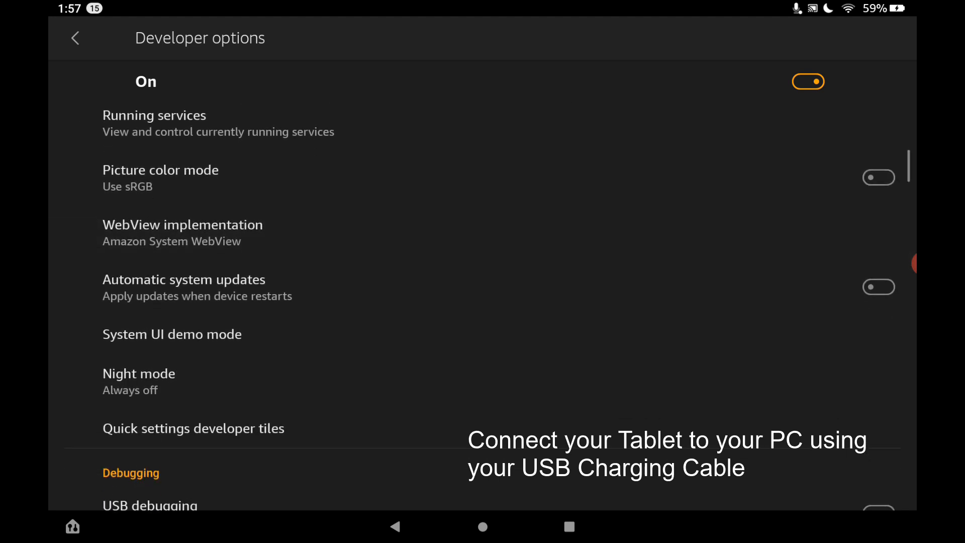
pyautogui.scroll(-3)
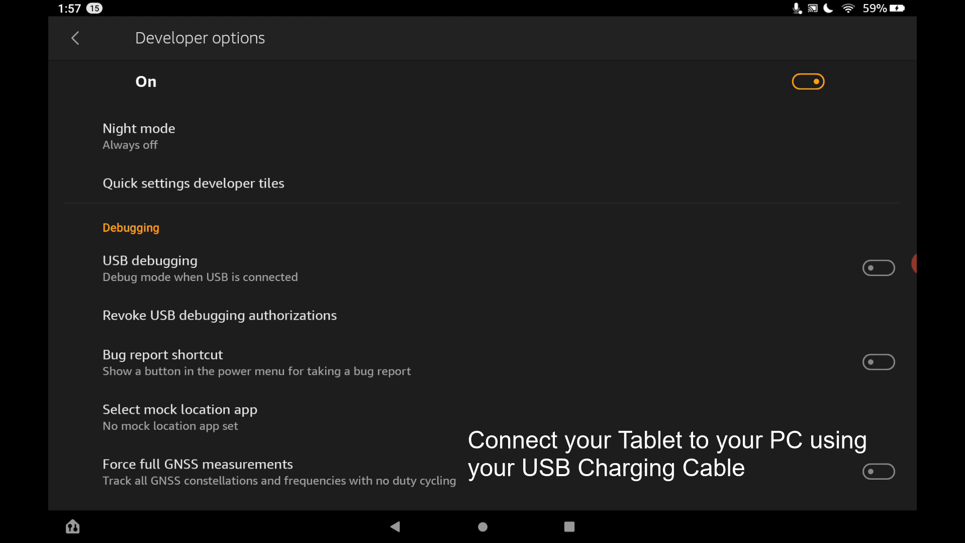
pyautogui.click(879, 268)
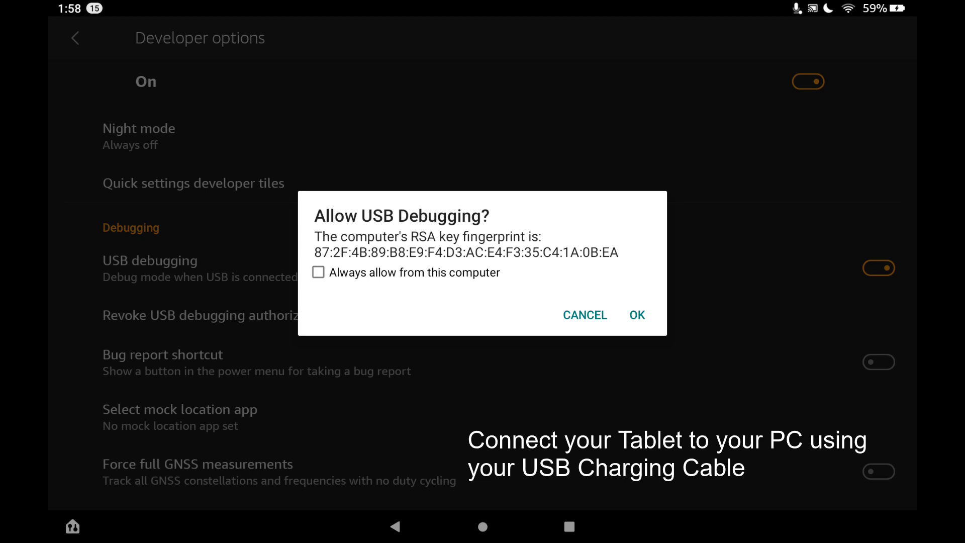
pyautogui.click(318, 272)
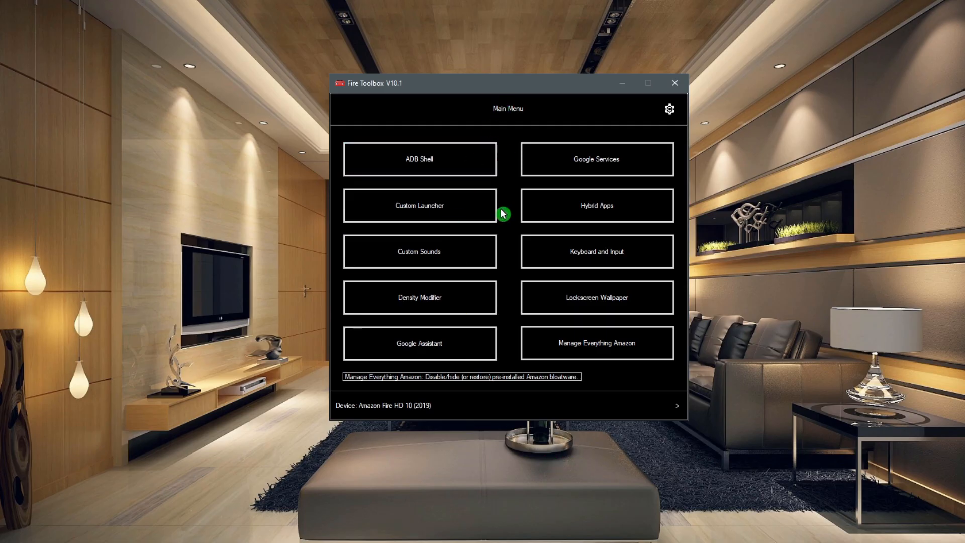
pyautogui.moveTo(333, 94)
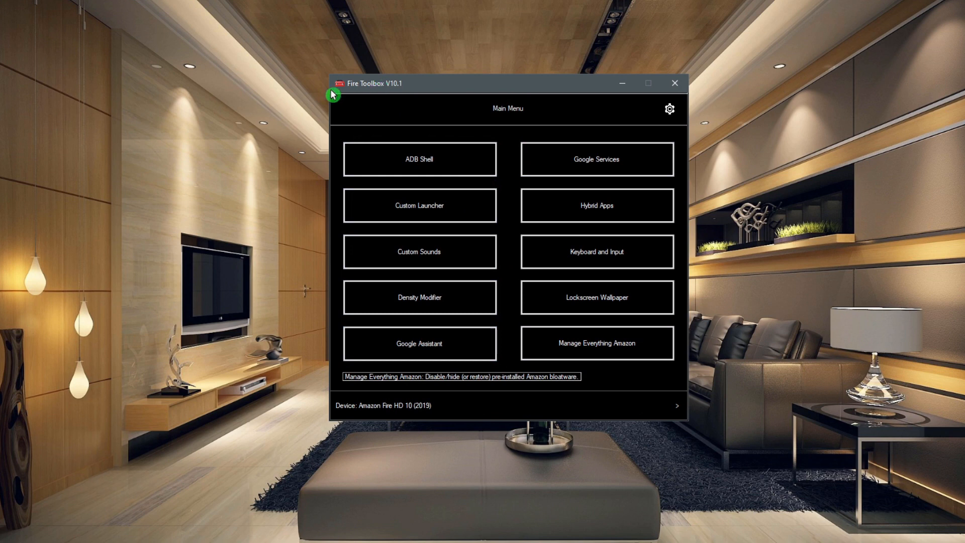
pyautogui.moveTo(637, 119)
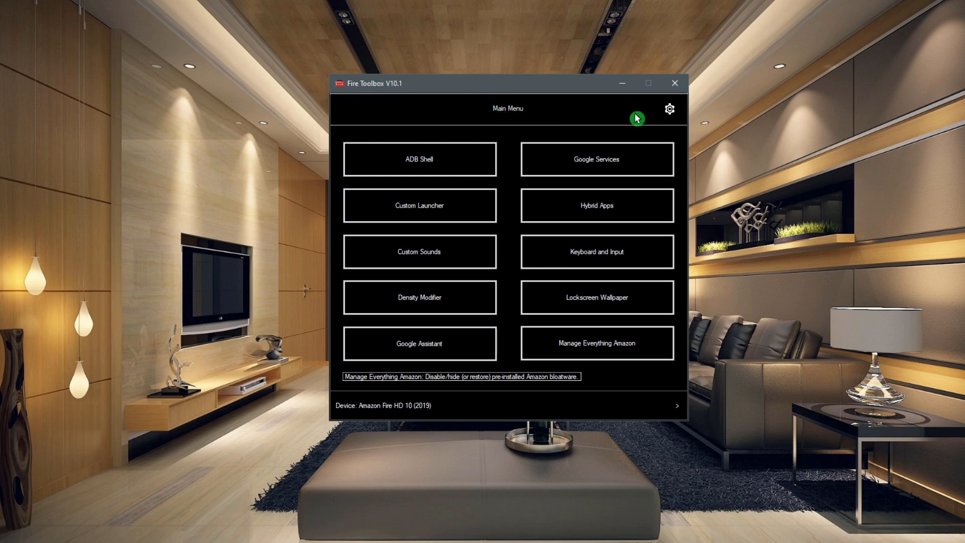
pyautogui.moveTo(675, 216)
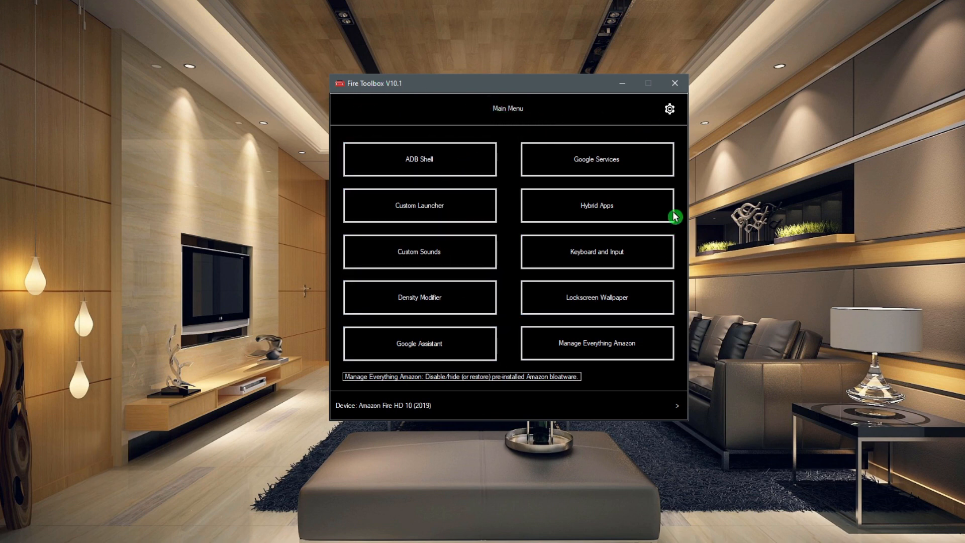
pyautogui.moveTo(419, 296)
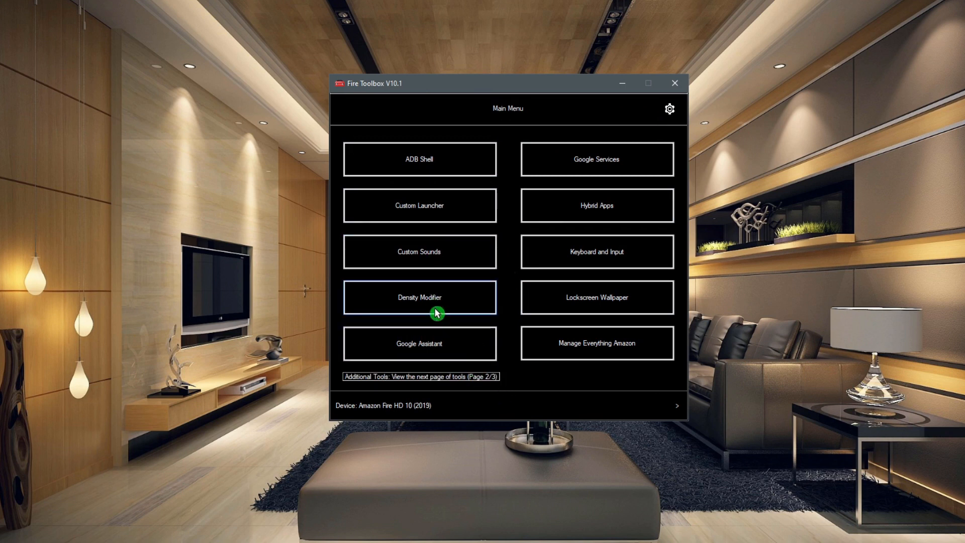
pyautogui.moveTo(386, 357)
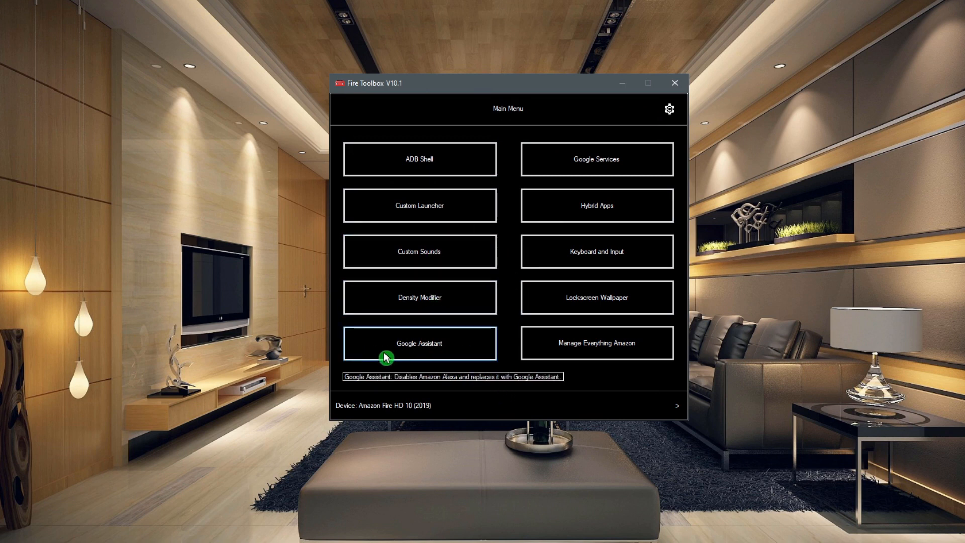
pyautogui.moveTo(463, 358)
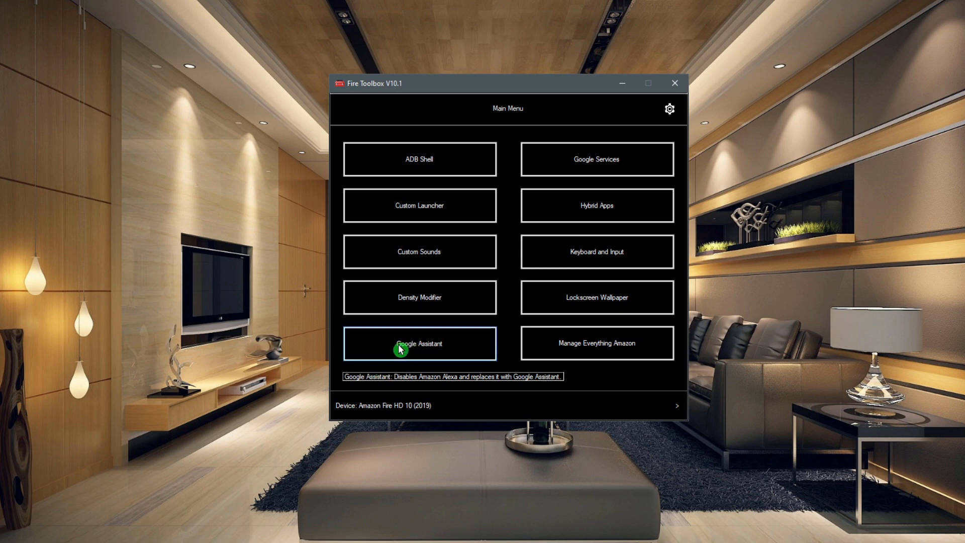
pyautogui.moveTo(456, 346)
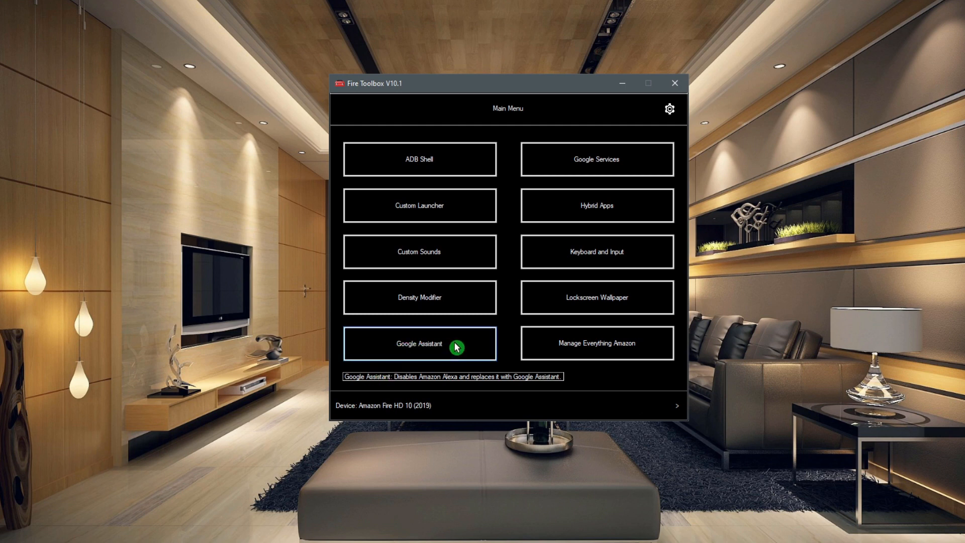
# Execute the Google Assistant tool that replaces Alexa on the tablet
pyautogui.click(419, 343)
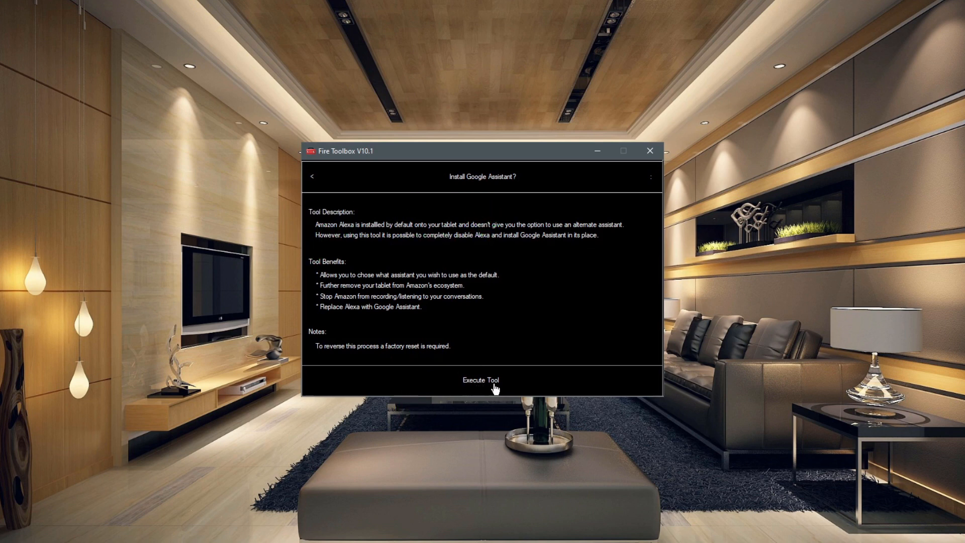
pyautogui.click(482, 380)
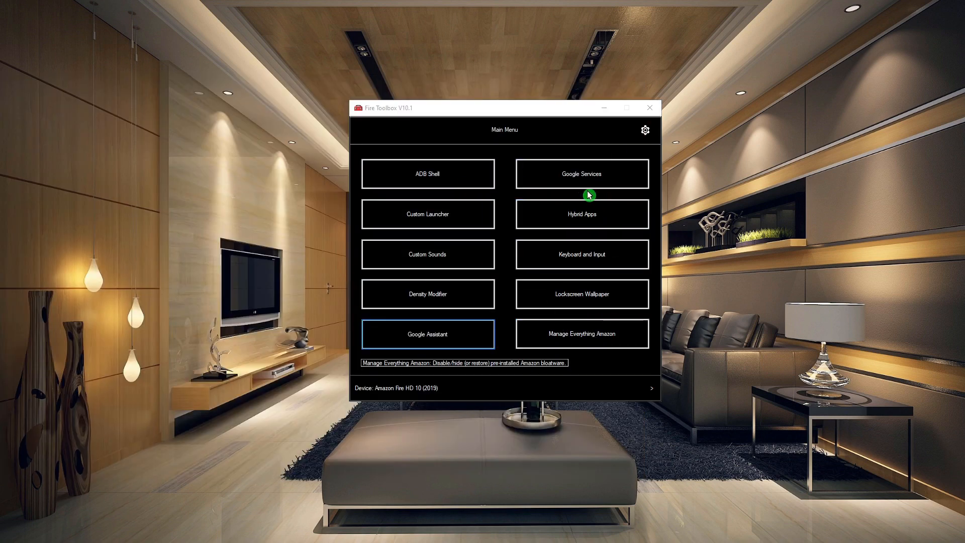
pyautogui.moveTo(609, 176)
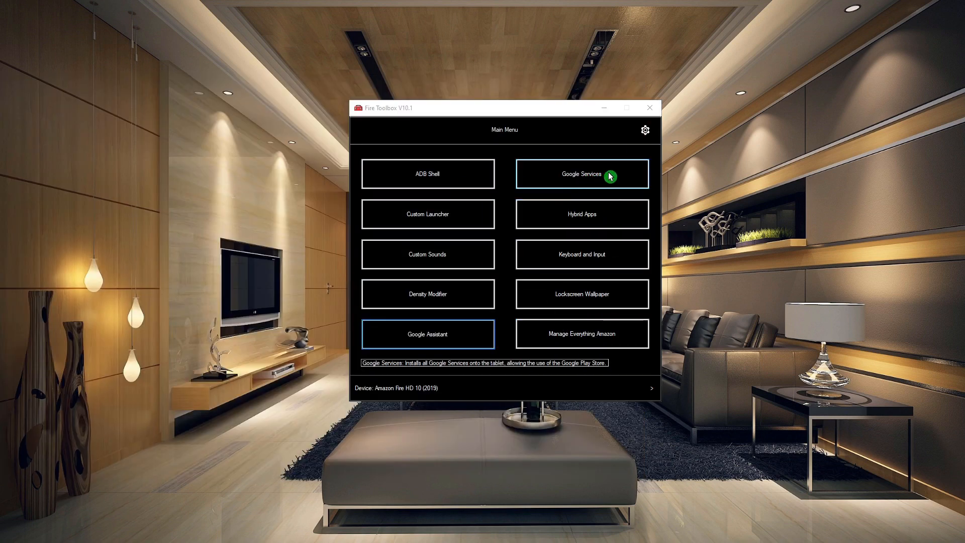
# Execute the Google Services installer and dismiss the wait-before-signing-in notice
pyautogui.click(581, 174)
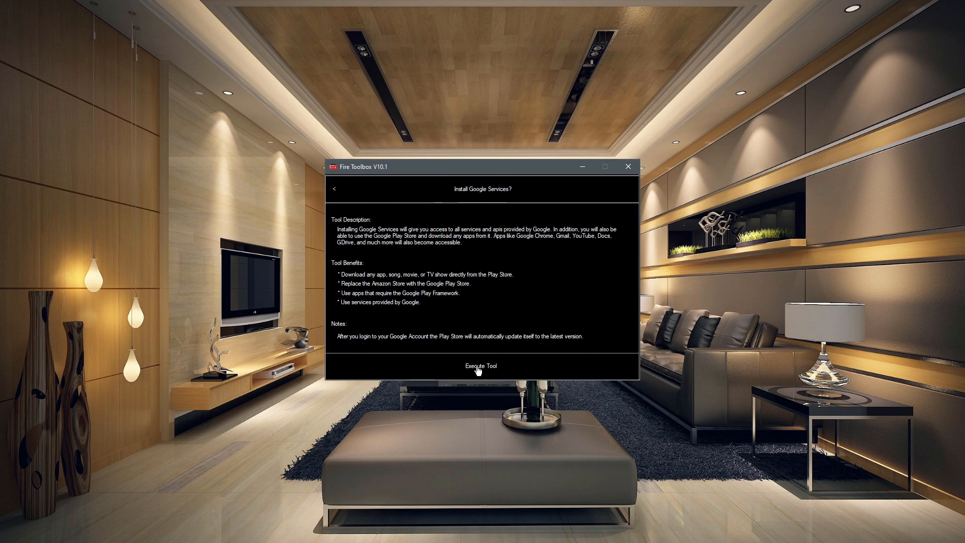
pyautogui.click(480, 366)
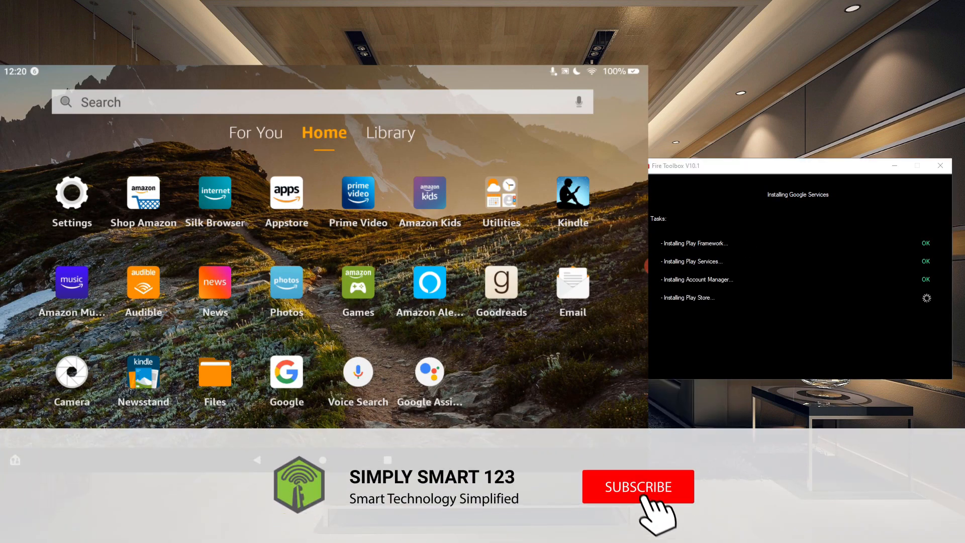
pyautogui.click(638, 486)
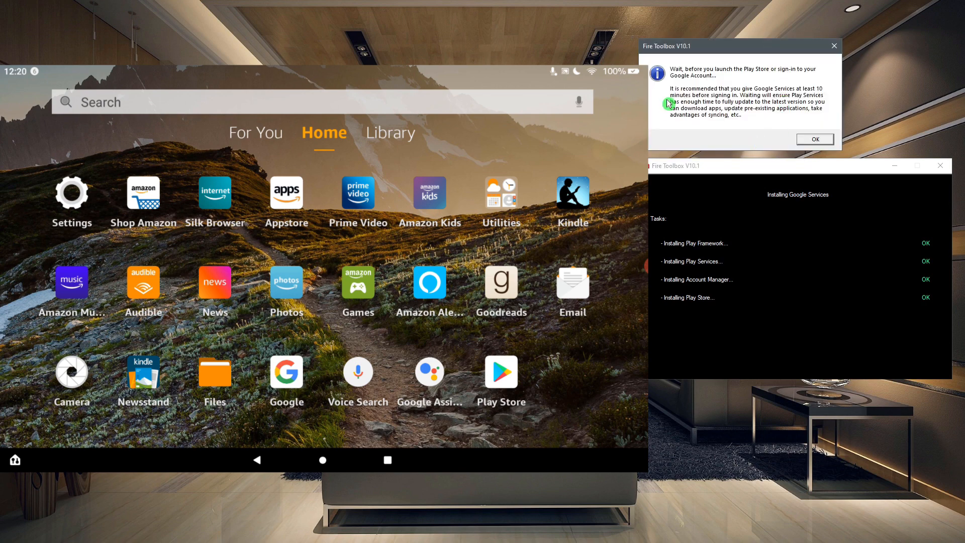
pyautogui.moveTo(783, 98)
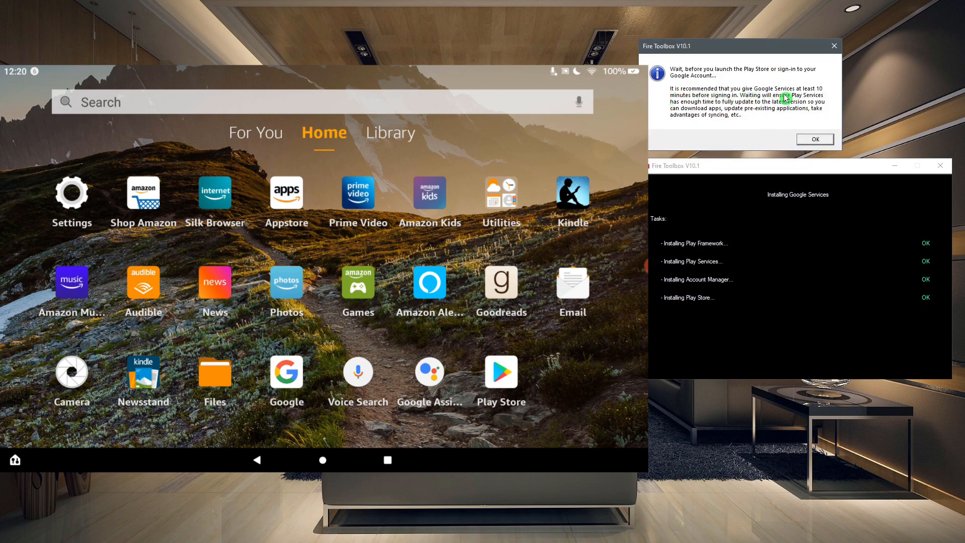
pyautogui.moveTo(709, 108)
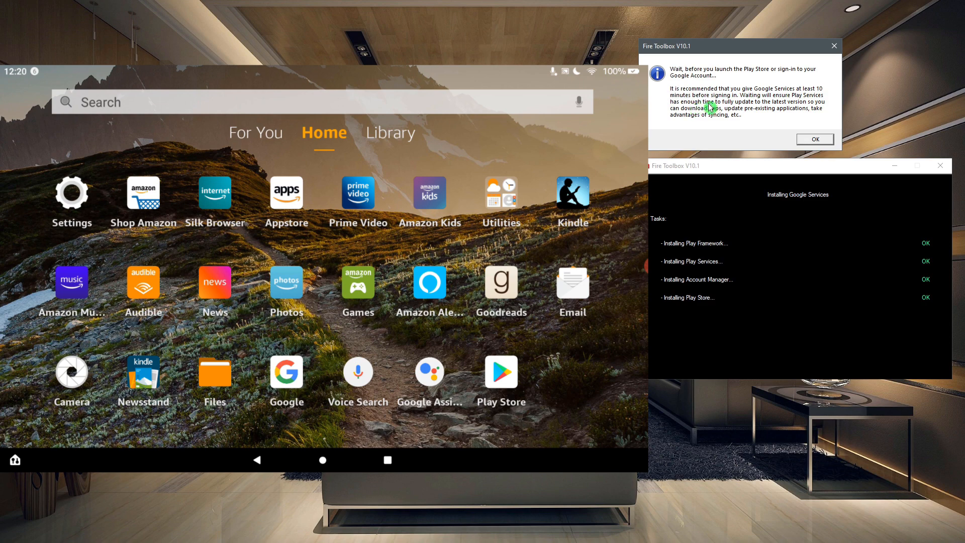
pyautogui.moveTo(769, 106)
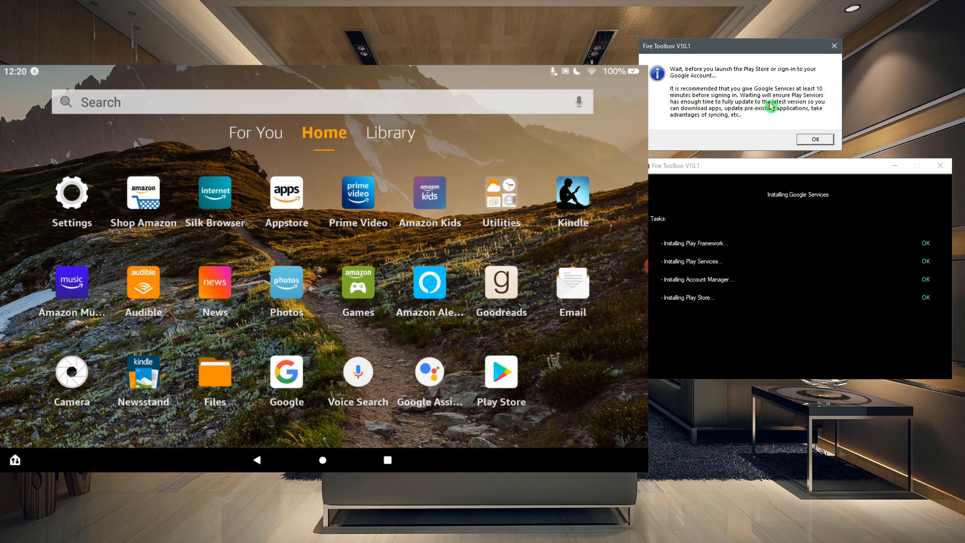
pyautogui.moveTo(743, 121)
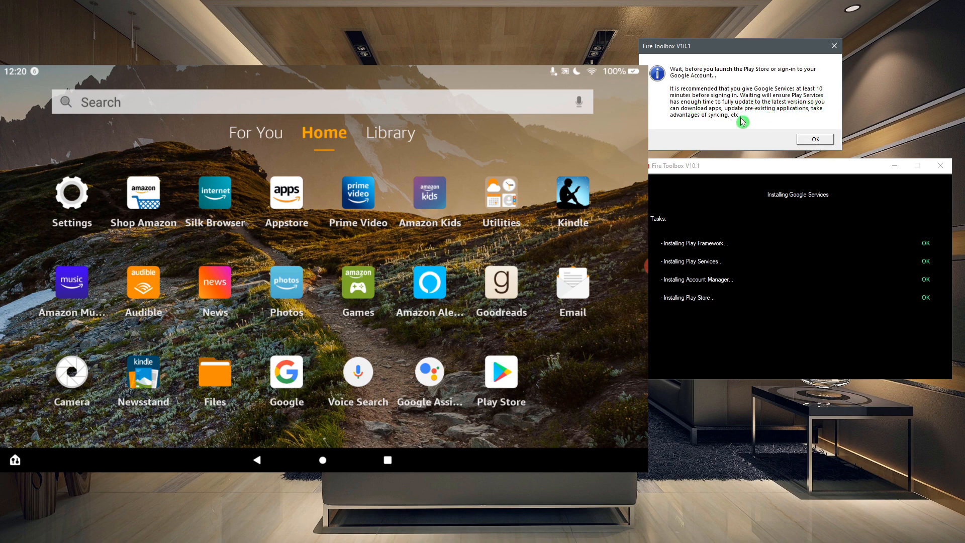
pyautogui.moveTo(778, 108)
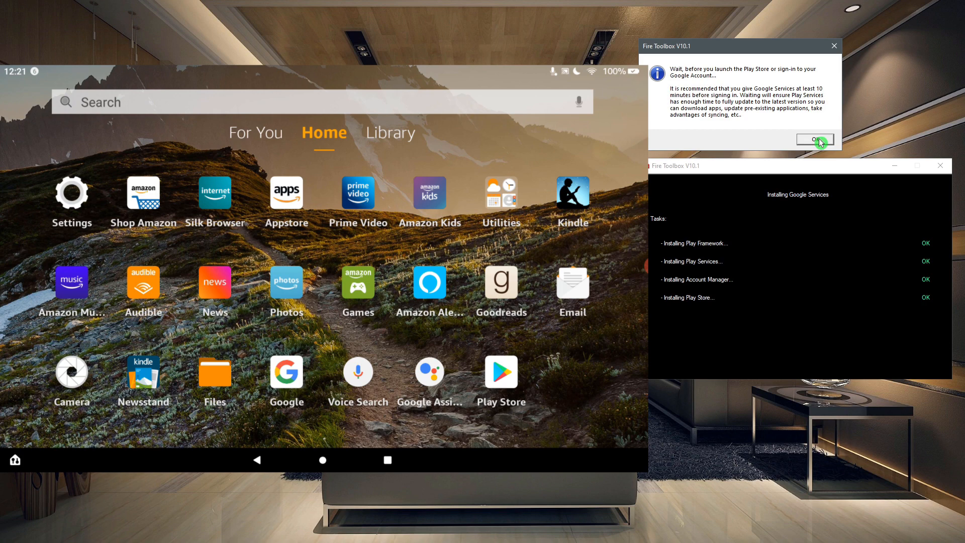
pyautogui.click(815, 138)
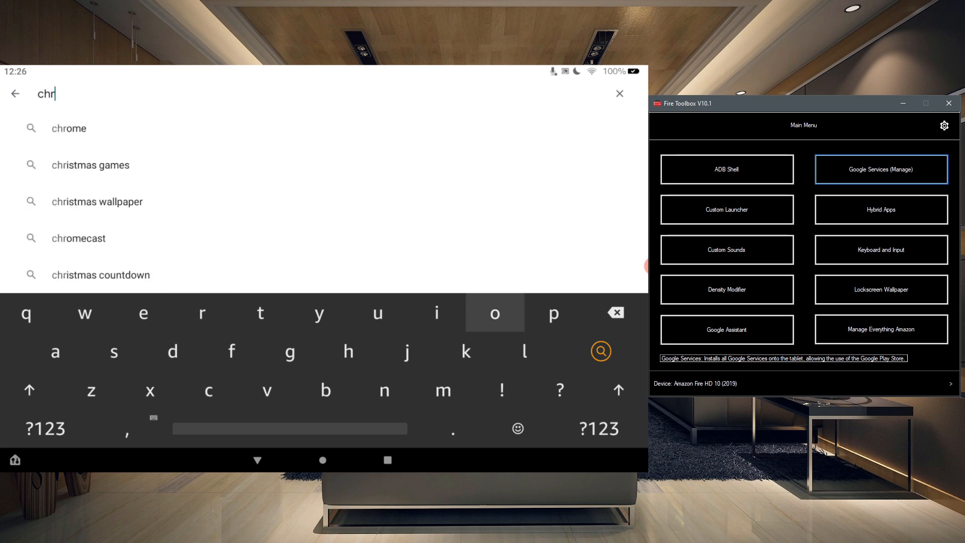
# Install Google Chrome from the Play Store via the 'chrome' suggestion
pyautogui.click(69, 128)
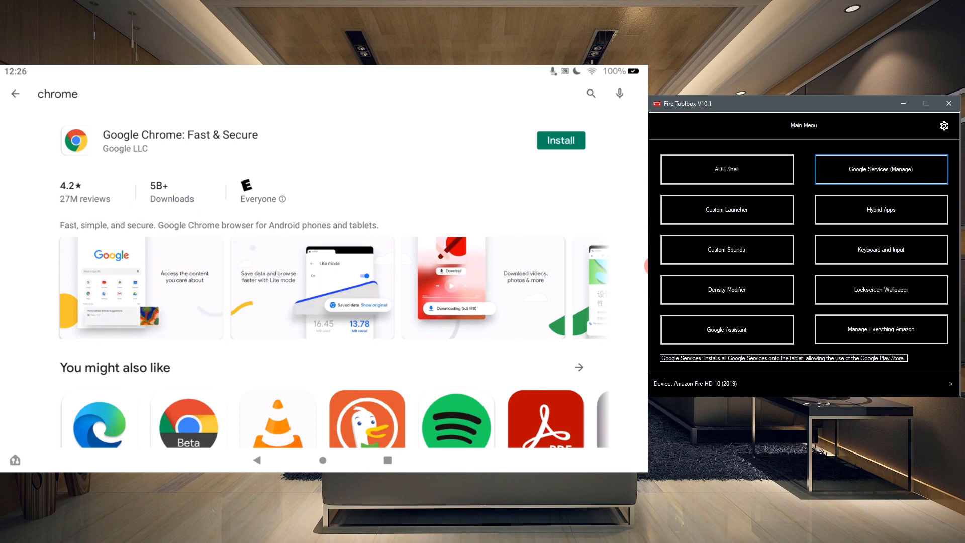
pyautogui.click(560, 141)
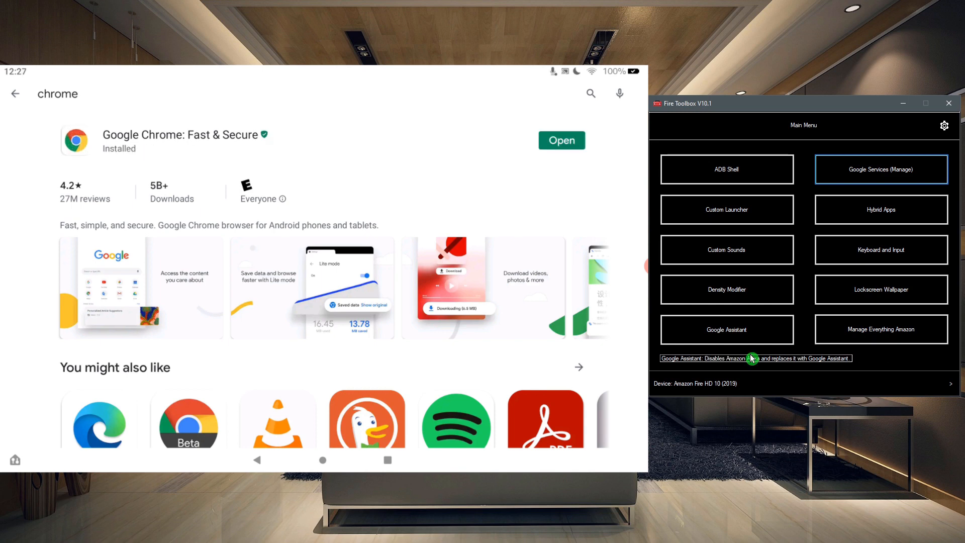
pyautogui.click(560, 140)
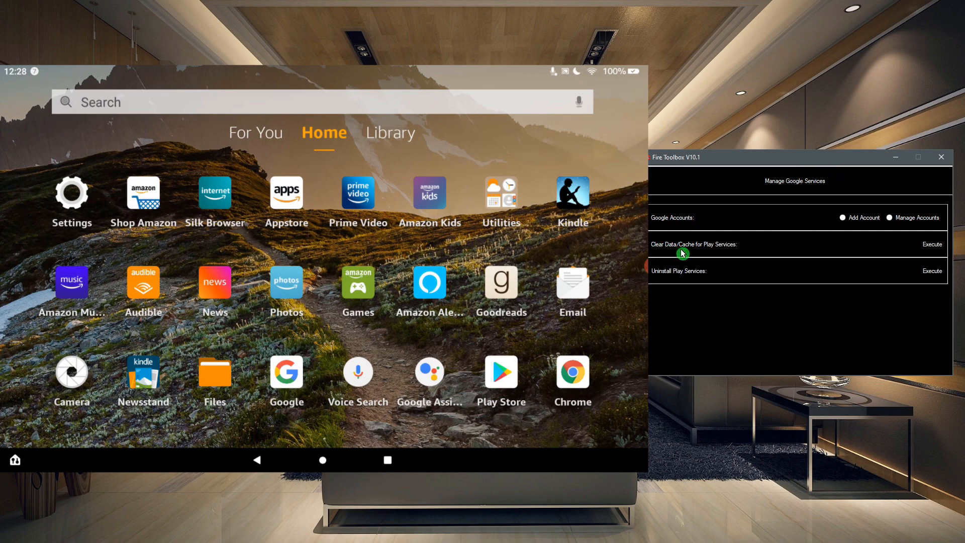
pyautogui.moveTo(824, 253)
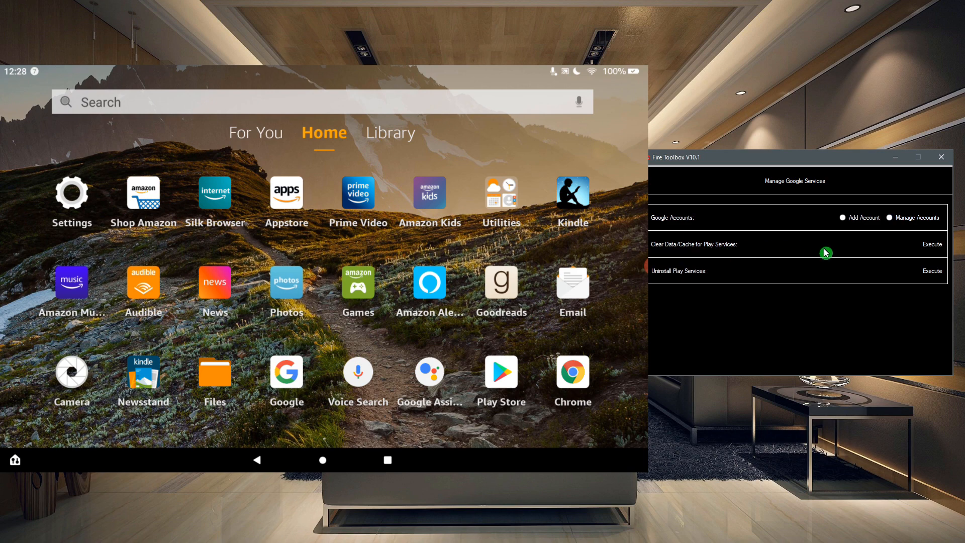
pyautogui.moveTo(928, 251)
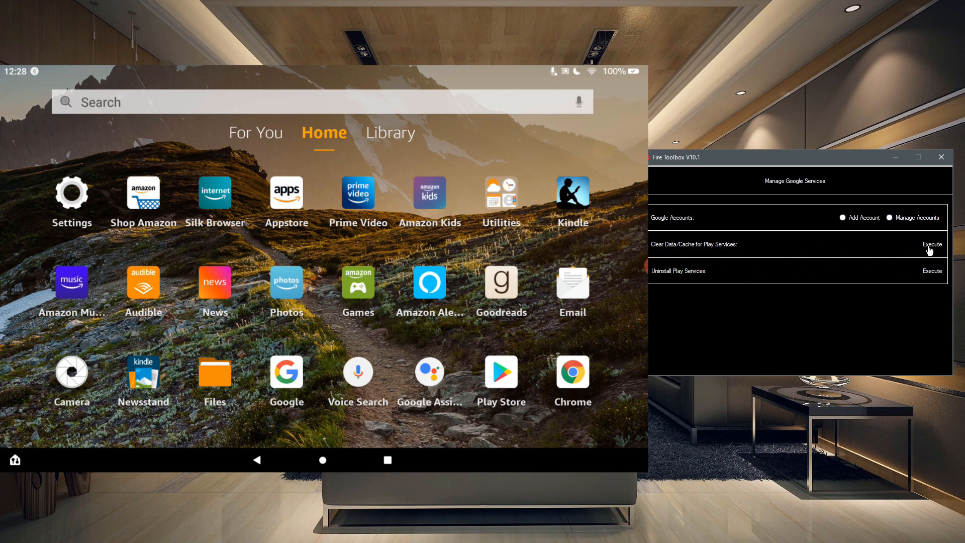
# Execute Clear Data/Cache for Play Services from Manage Google Services
pyautogui.click(931, 244)
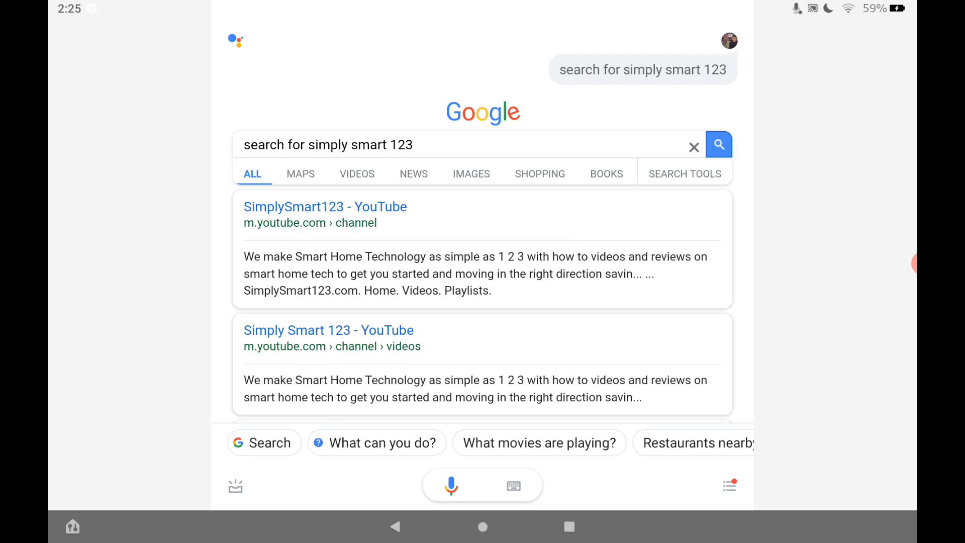
# Get Google Assistant's web results for 'simply smart 123' and the multi-day weather forecast
pyautogui.scroll(-3)
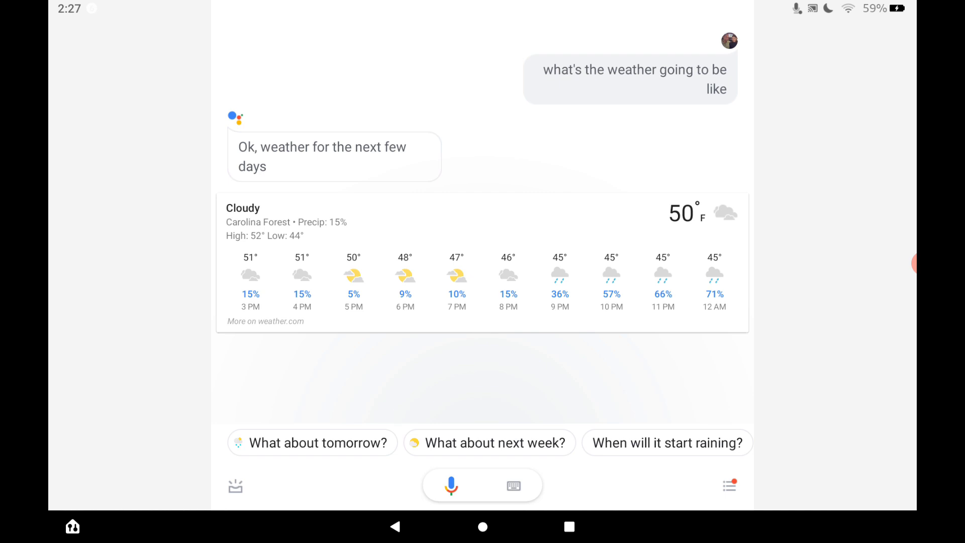
pyautogui.click(481, 527)
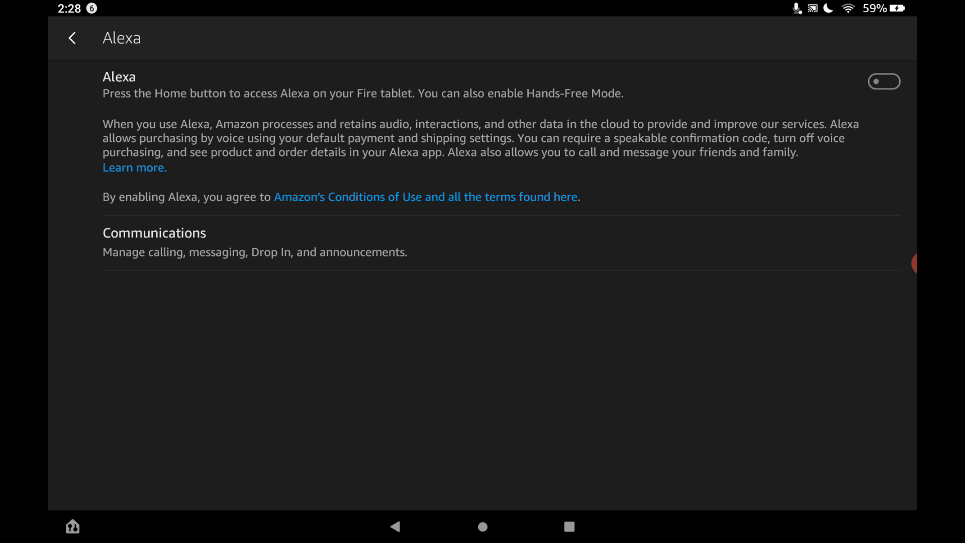
# Review the Alexa toggle and return to the main Fire OS Settings list
pyautogui.click(73, 38)
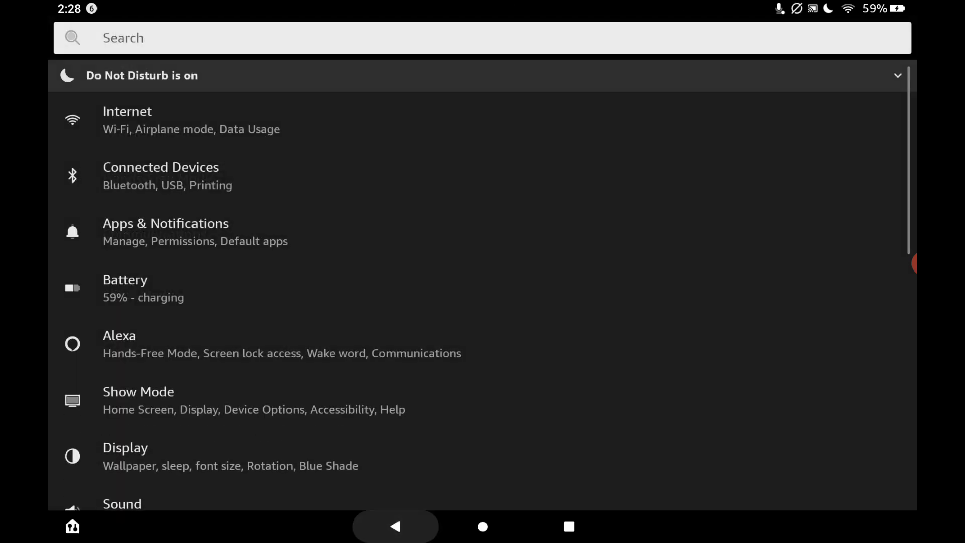
pyautogui.click(483, 527)
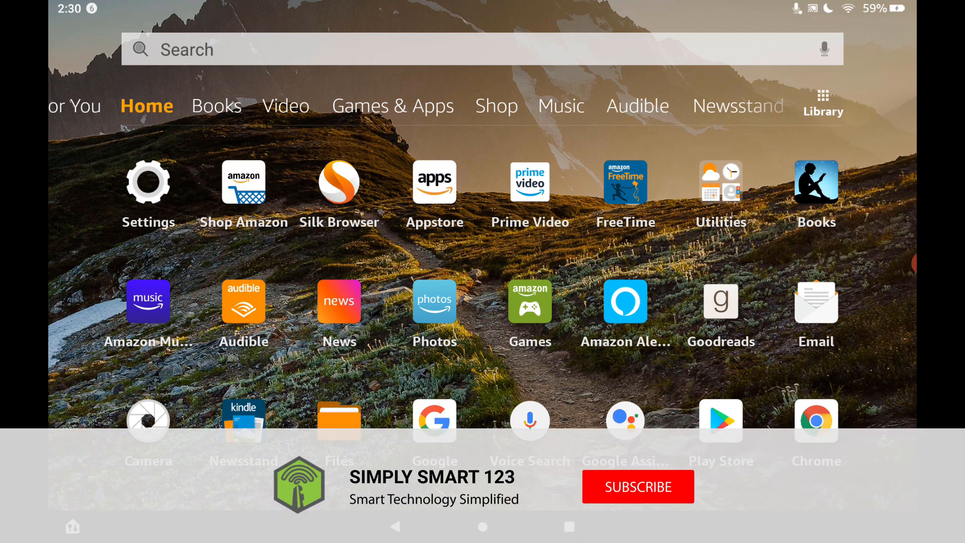
pyautogui.click(637, 487)
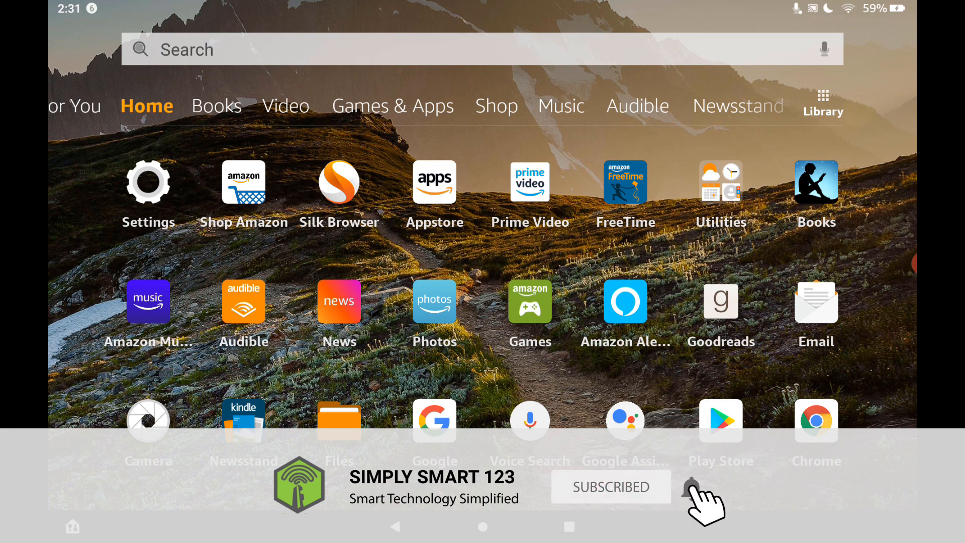